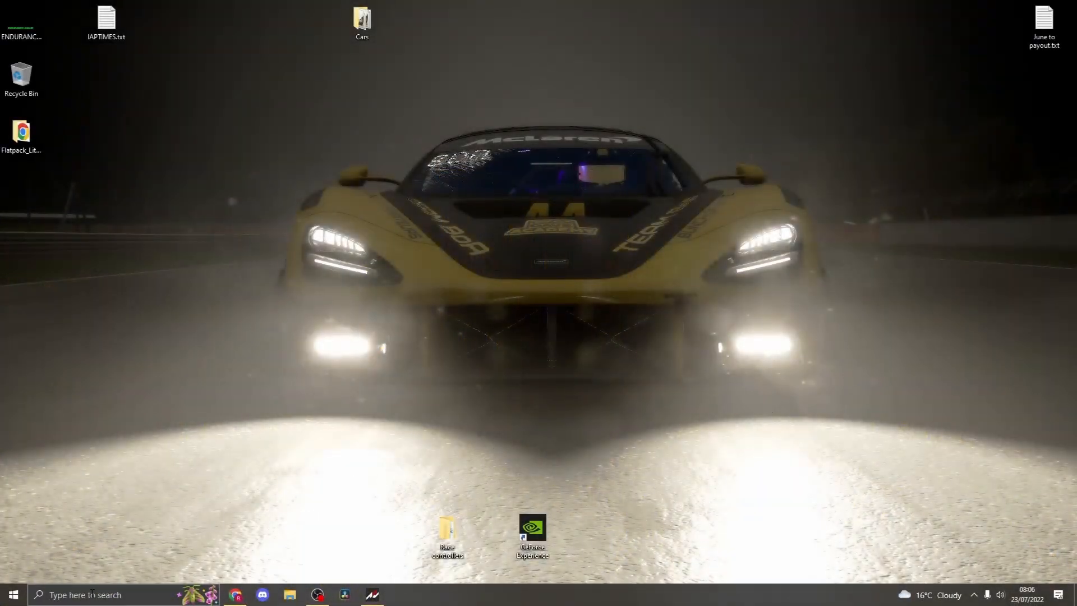
Bring up the Chrome browser on a new tab showing the Google start page
click(13, 594)
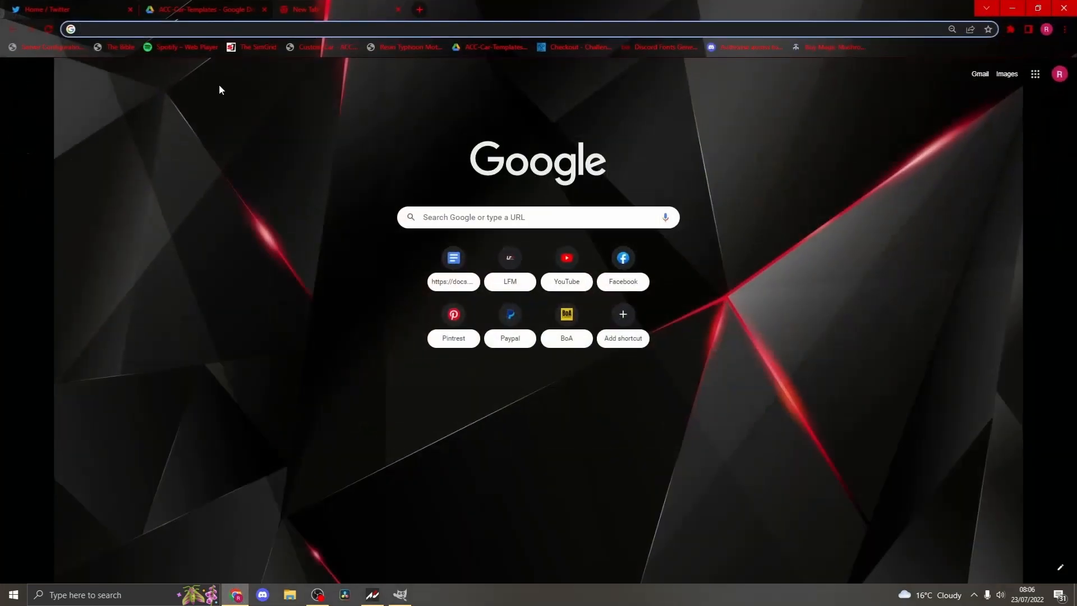
Download EXT_Skin.psd from ACC-Car-Templates > GT3 Car Templates > Aston_Martin_V8_Vantage_GT3
click(203, 9)
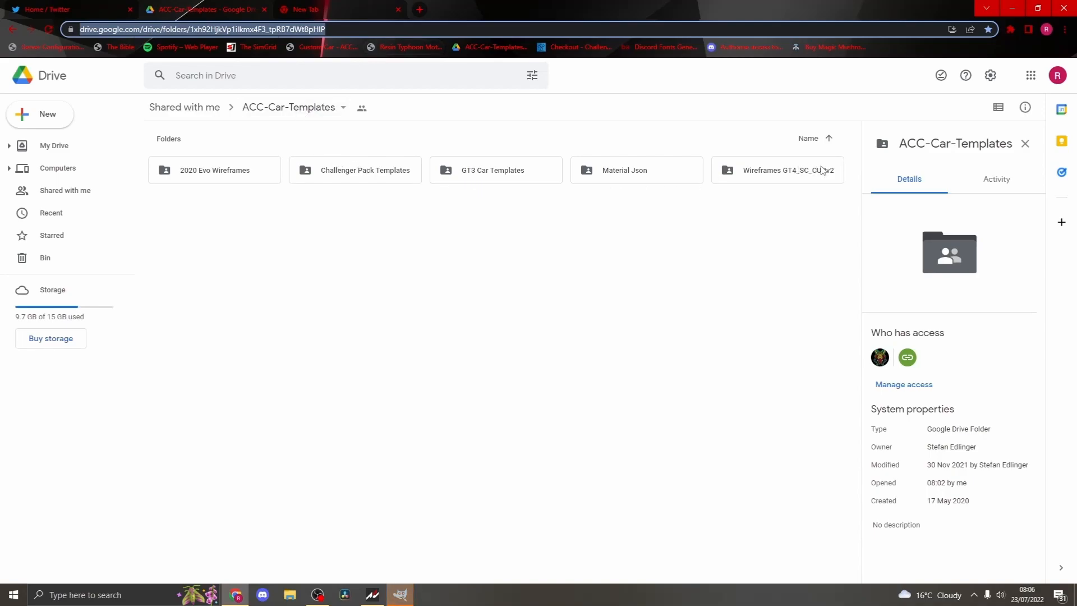
click(495, 169)
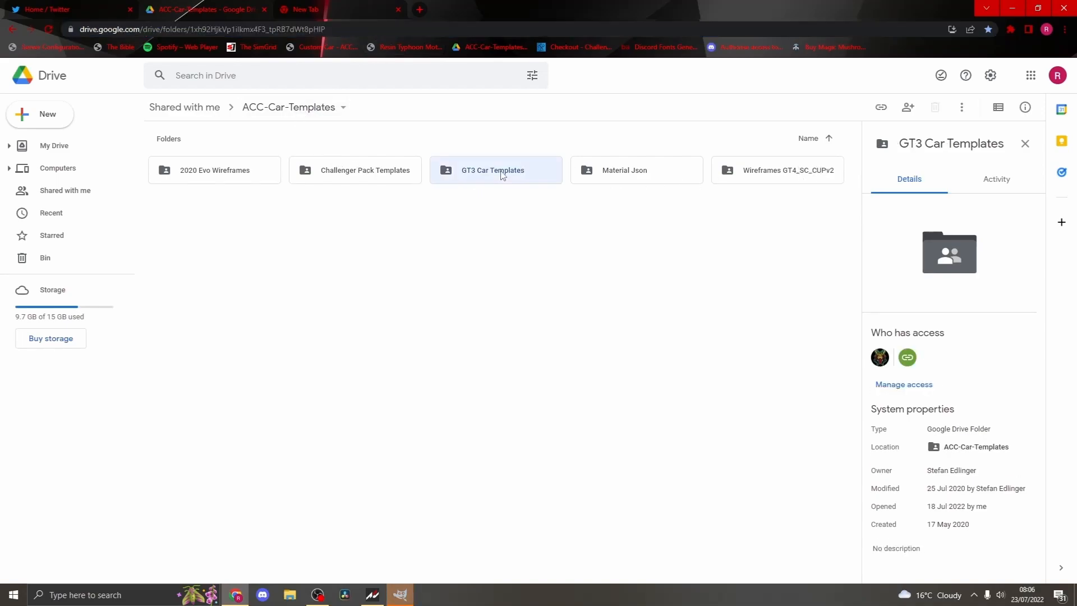
double_click(492, 169)
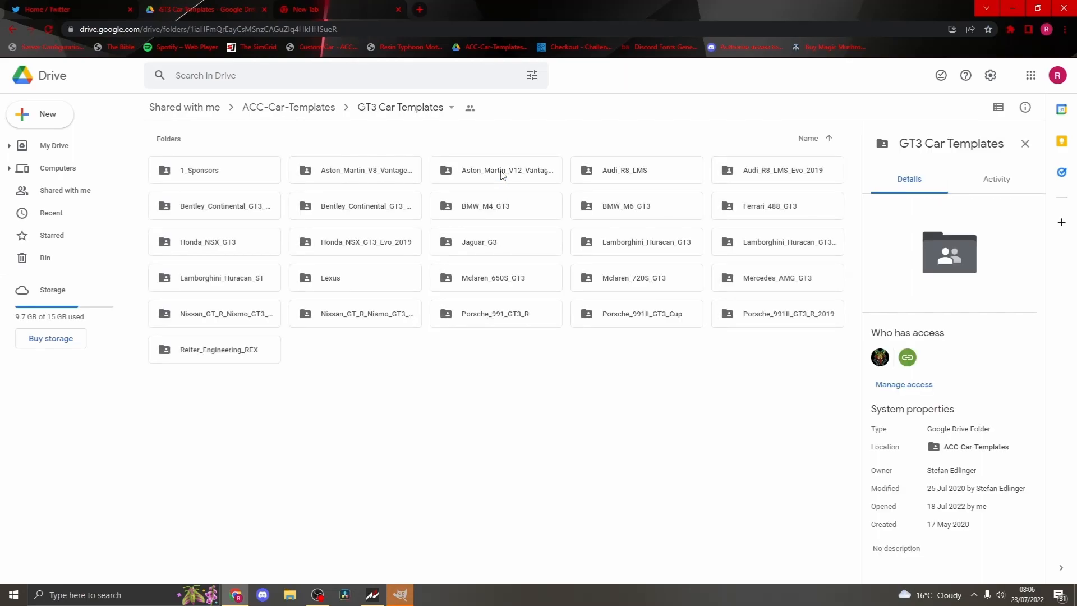
mouse_move(220, 170)
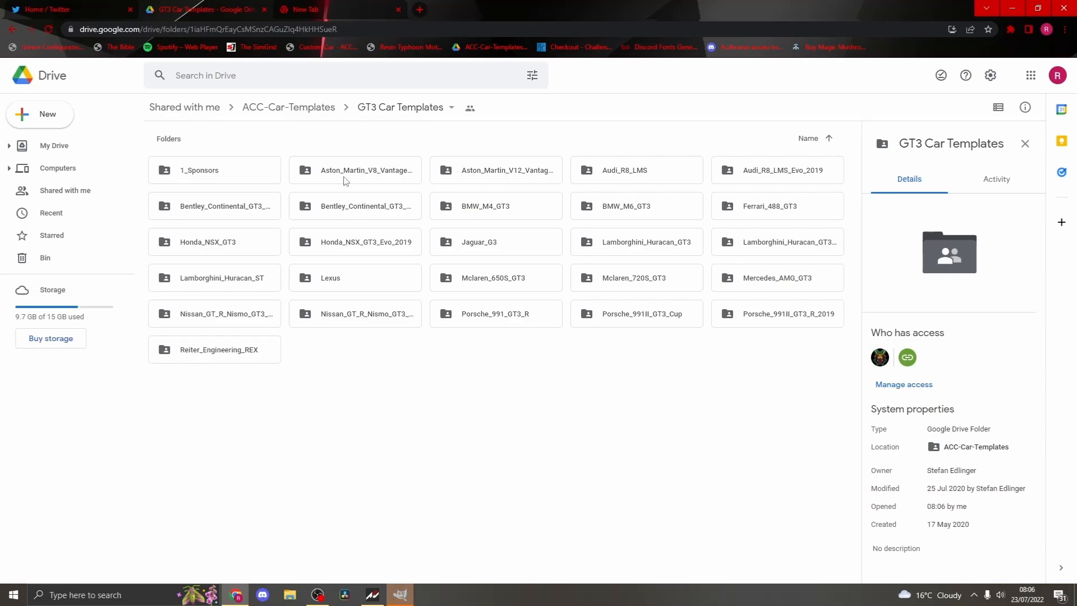
double_click(355, 169)
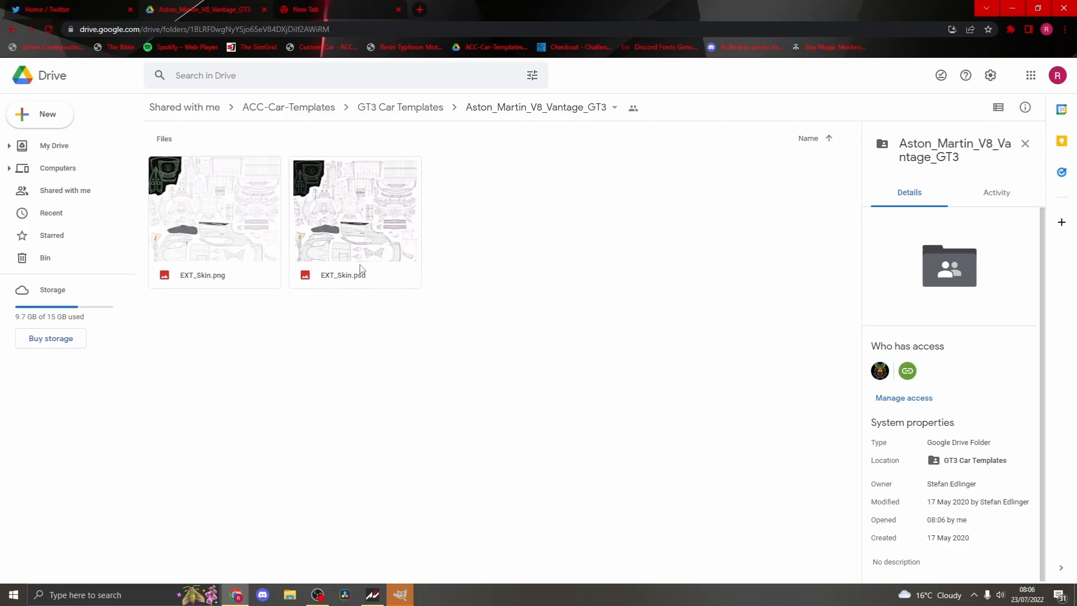
right_click(354, 210)
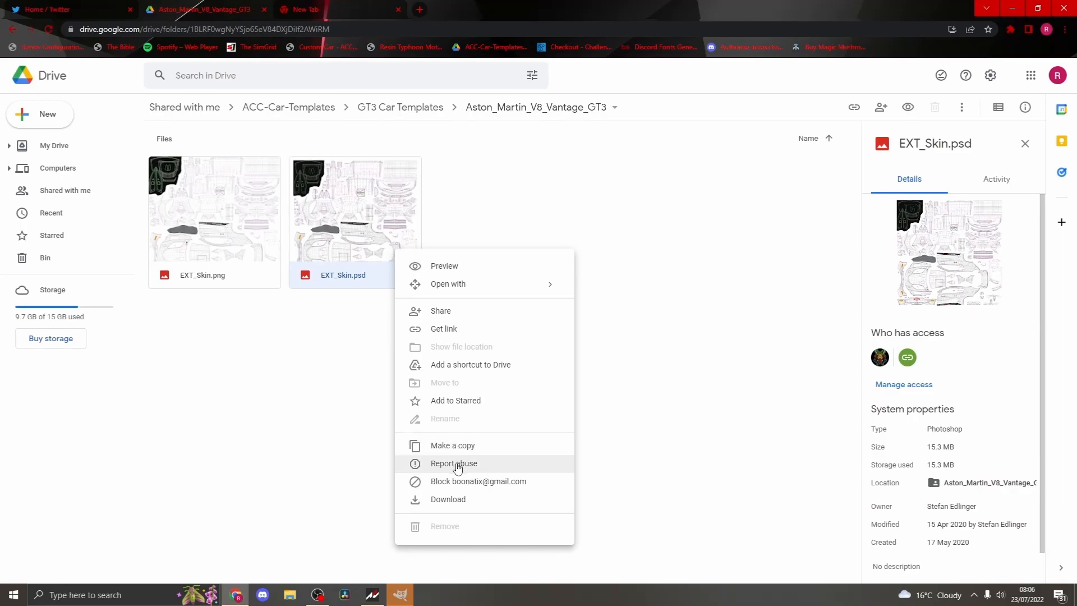
mouse_move(458, 499)
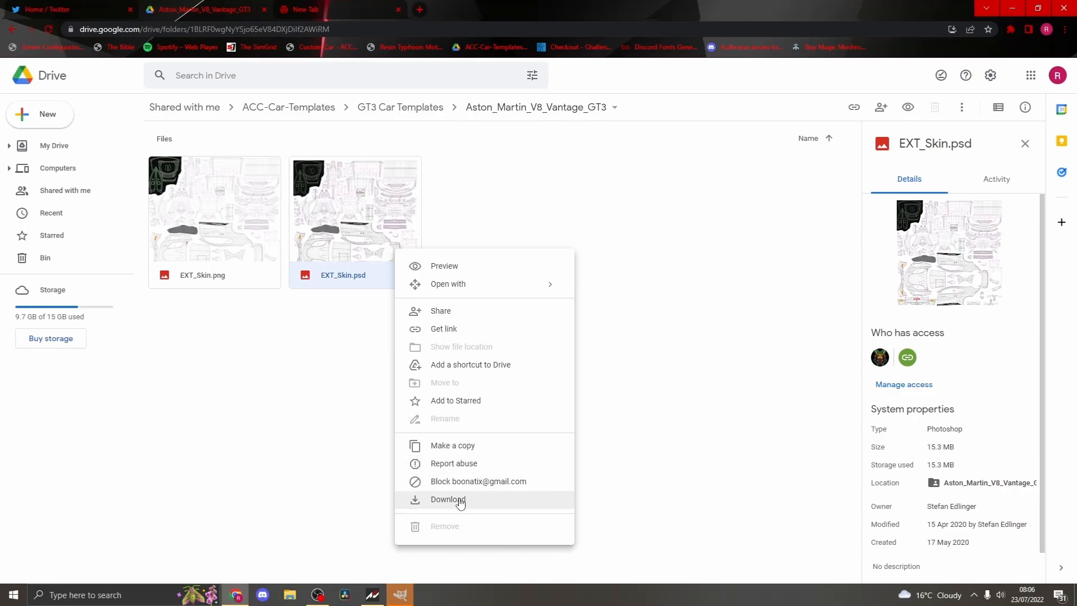
click(447, 499)
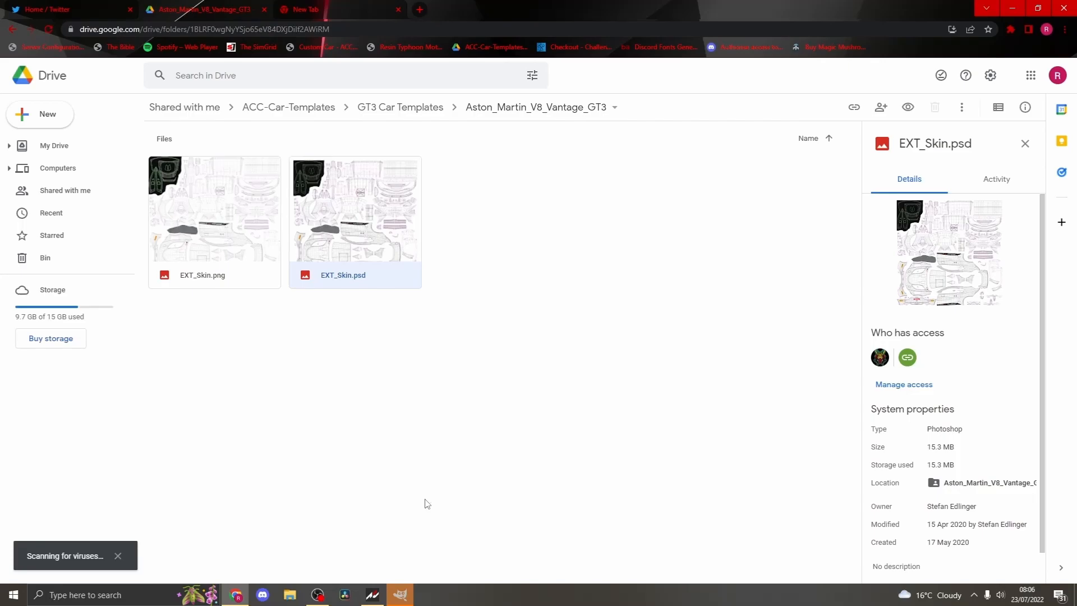
Load the downloaded EXT_Skin (5).psd into GIMP, converting it to built-in sRGB
click(399, 594)
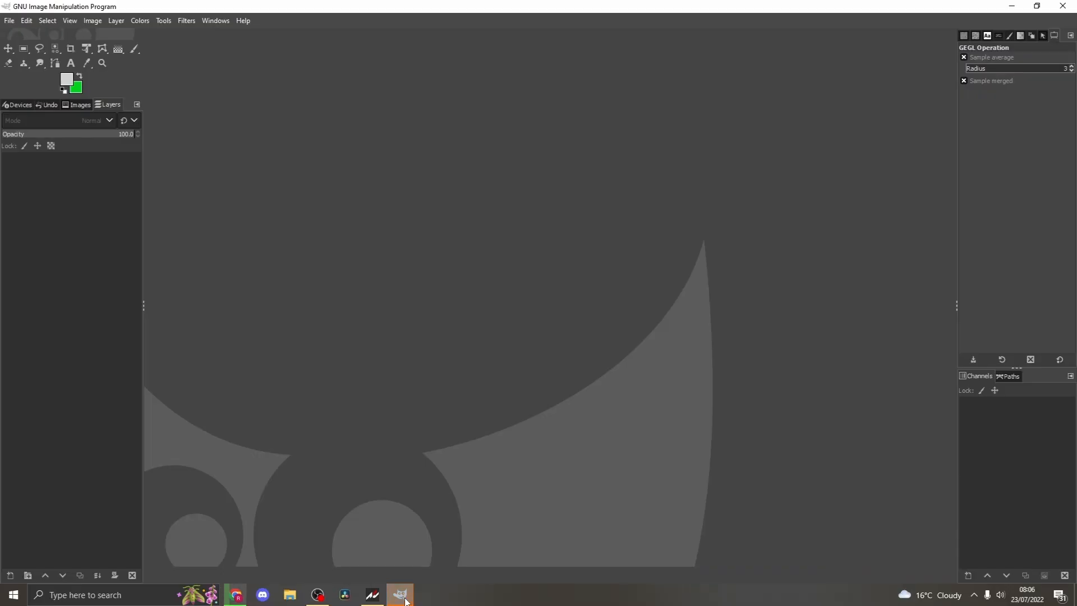
click(318, 594)
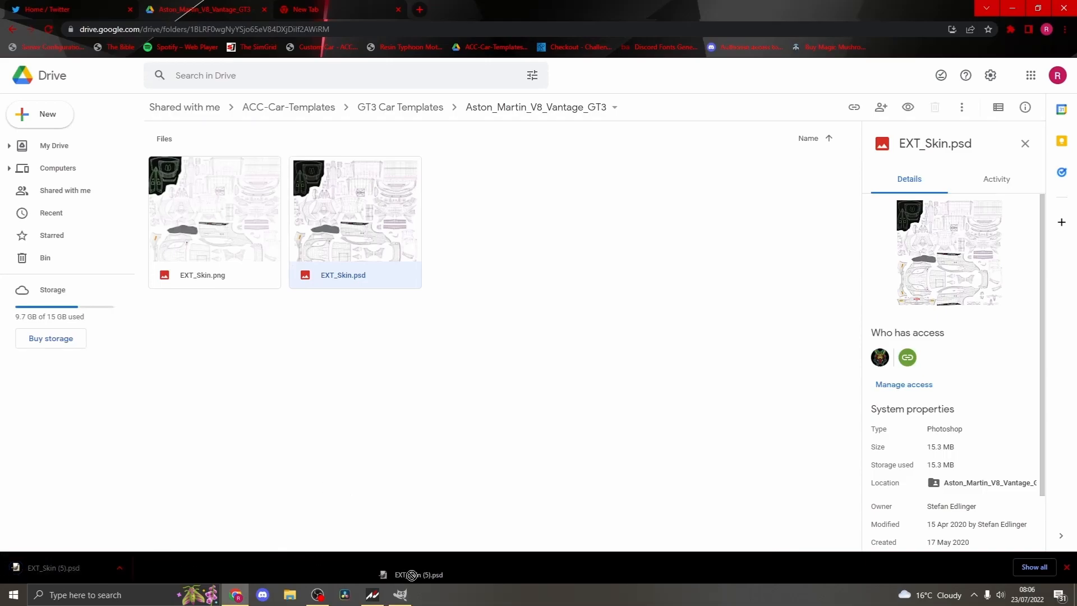
click(399, 594)
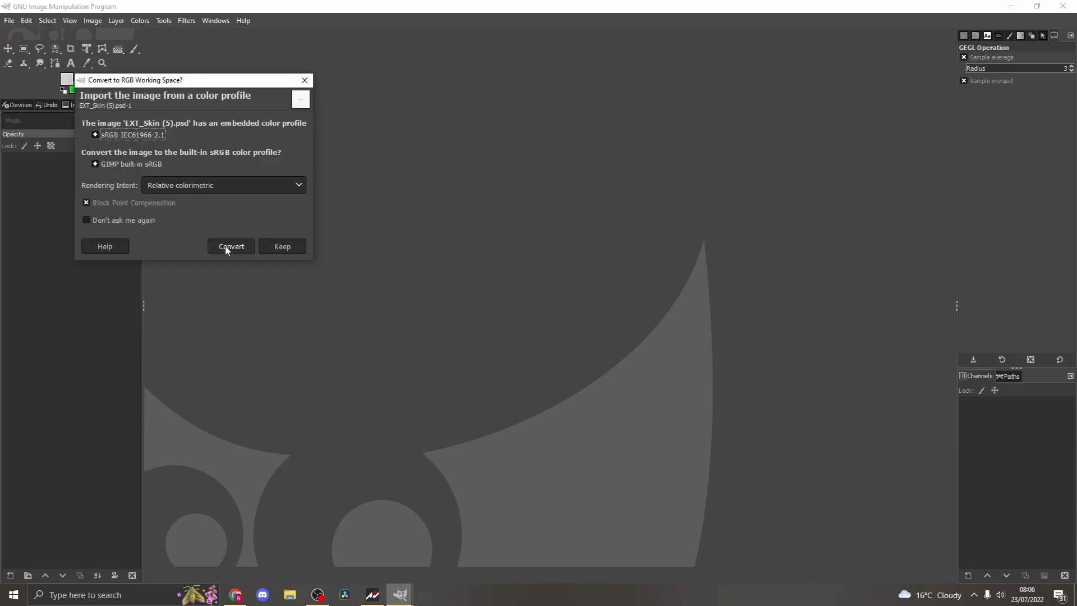
click(231, 246)
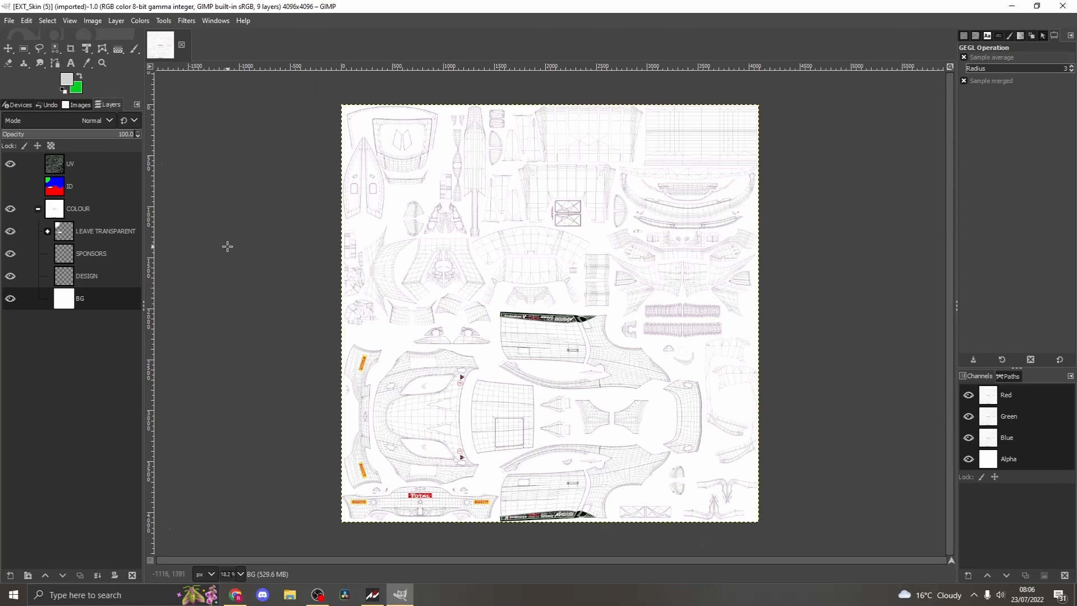
mouse_move(216, 247)
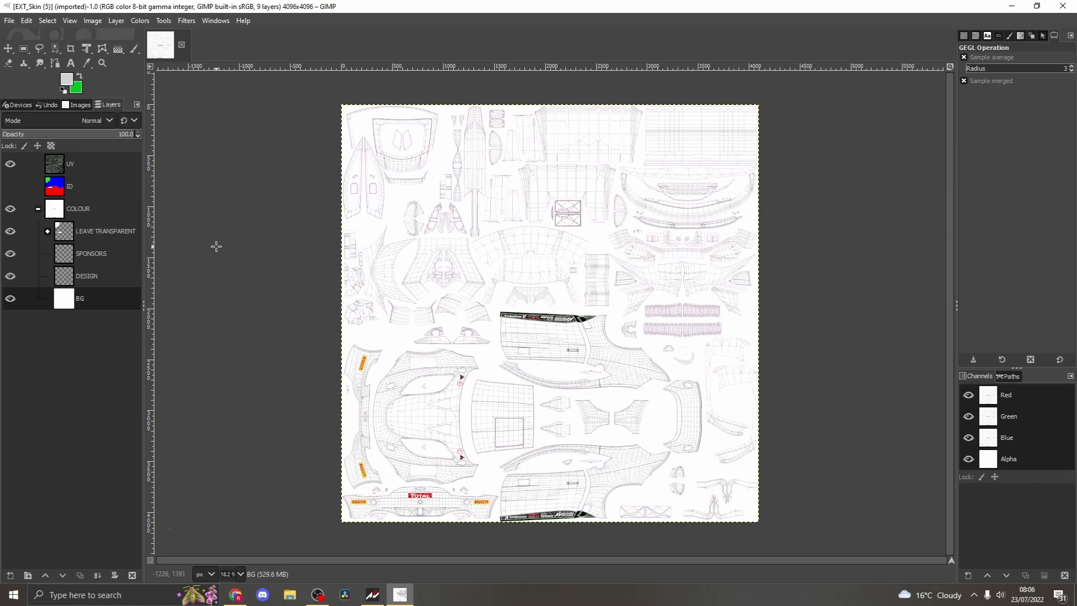
mouse_move(171, 204)
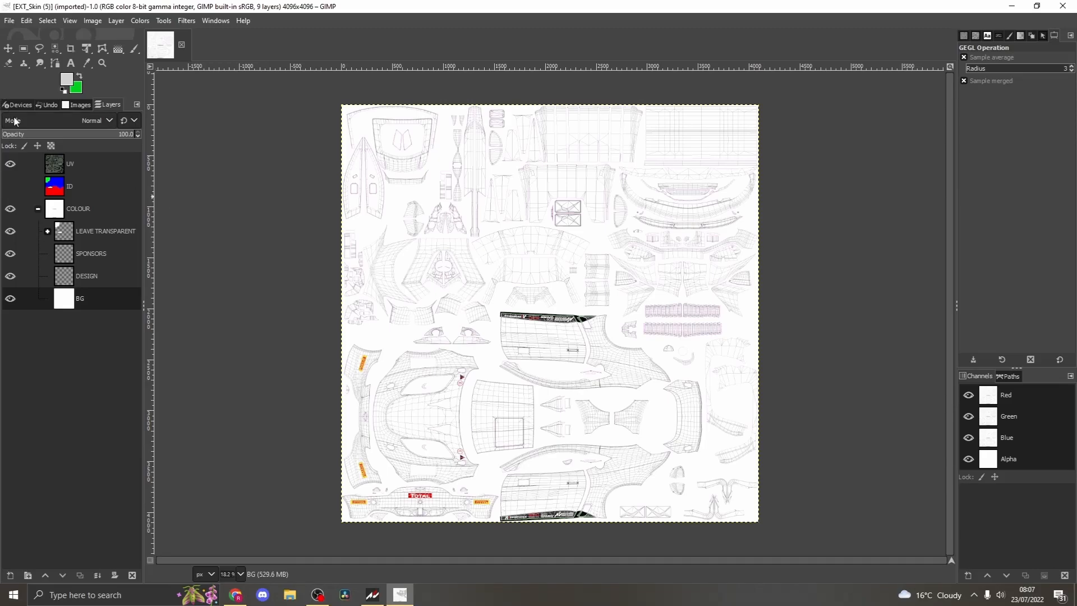
click(10, 163)
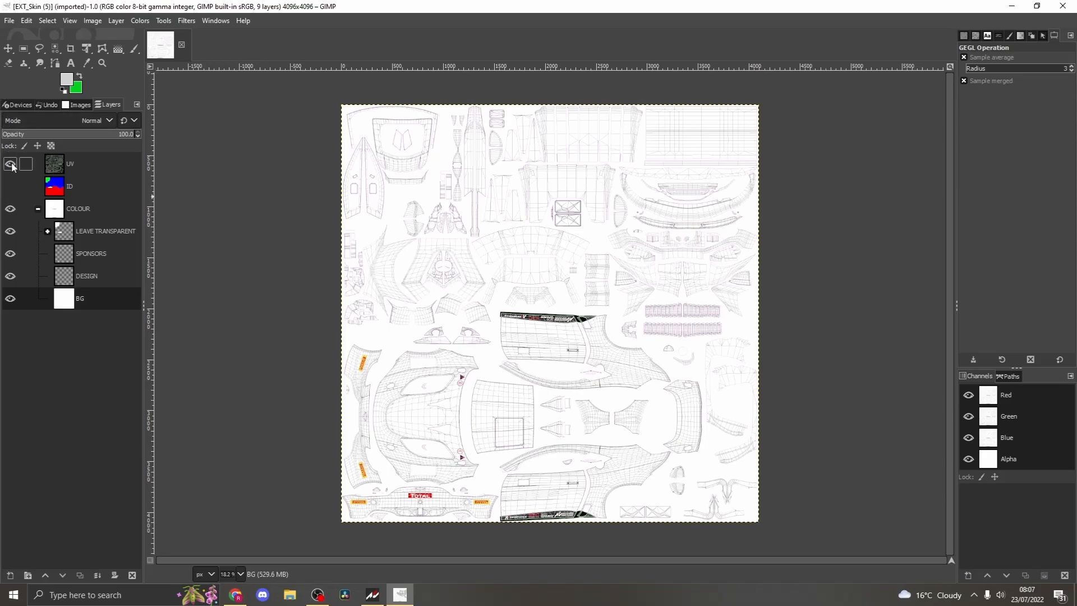
Create a new 4096×4096 image, accept the size warning and delete its Background layer
click(9, 20)
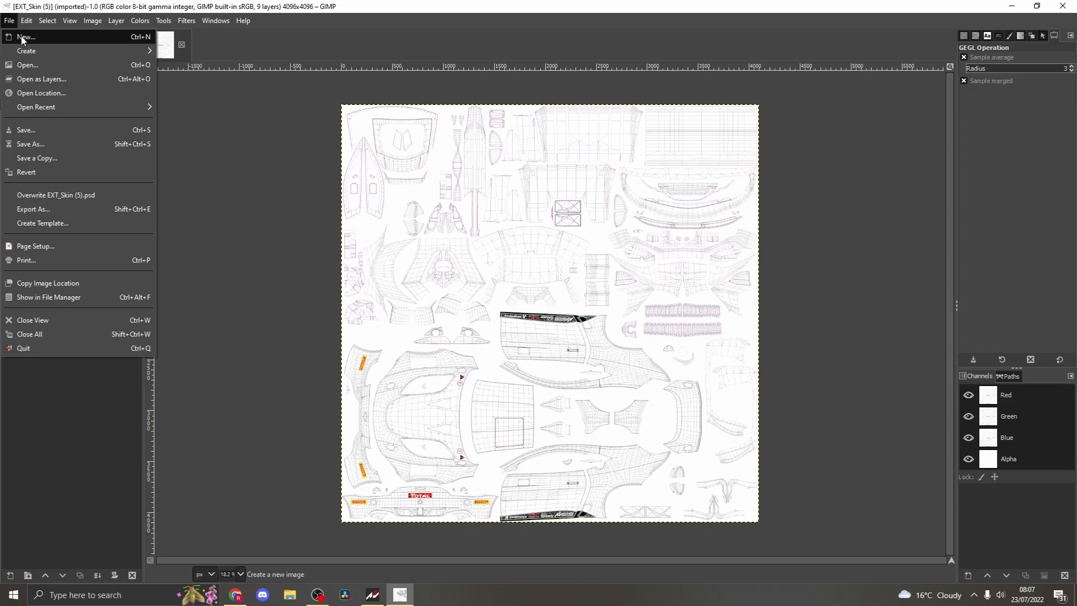
click(26, 37)
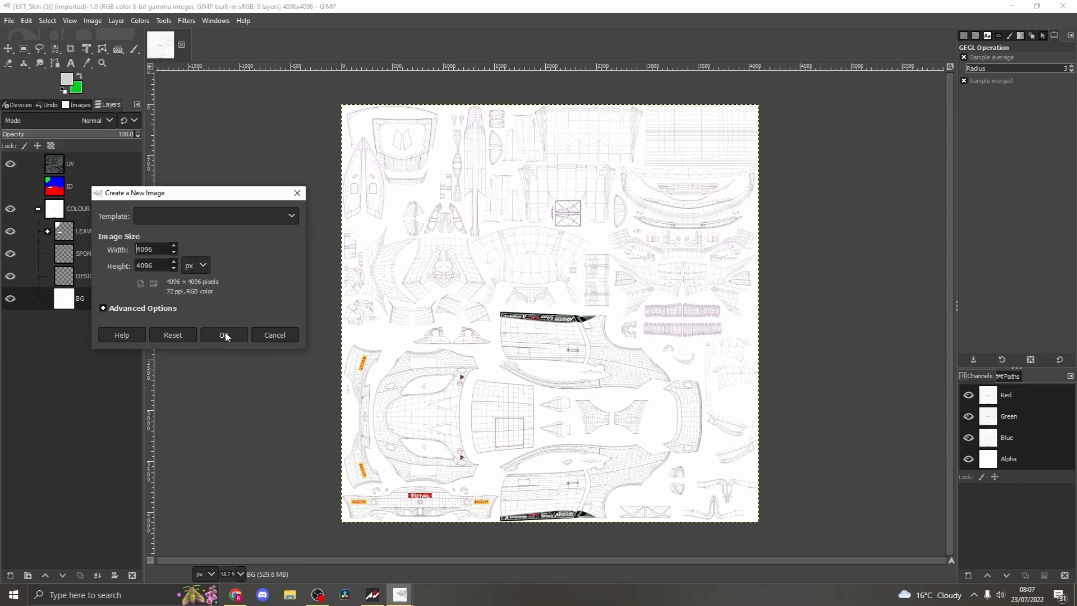
click(225, 334)
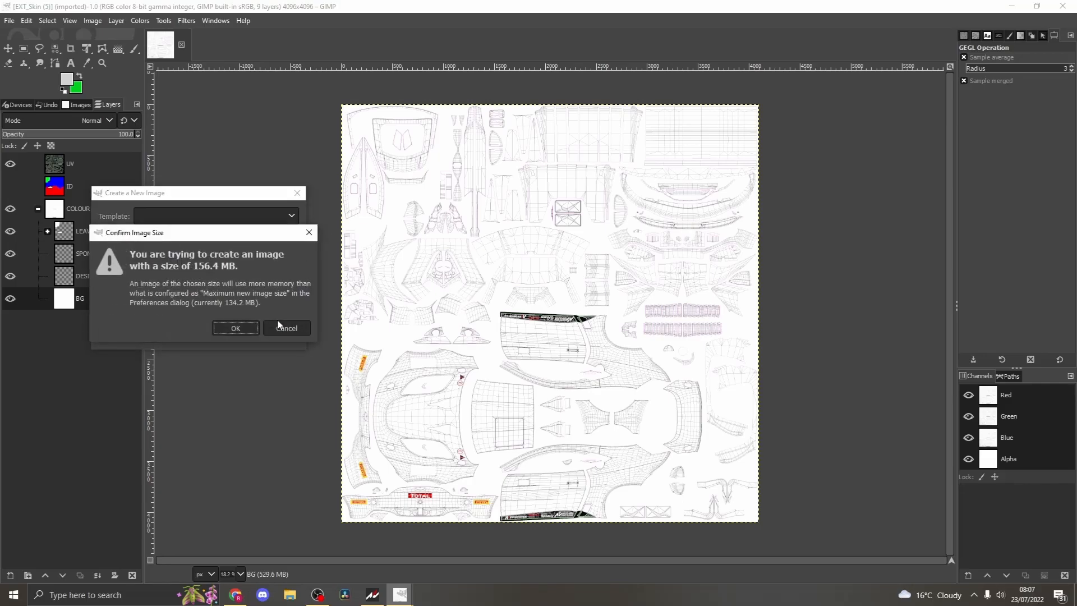
click(234, 327)
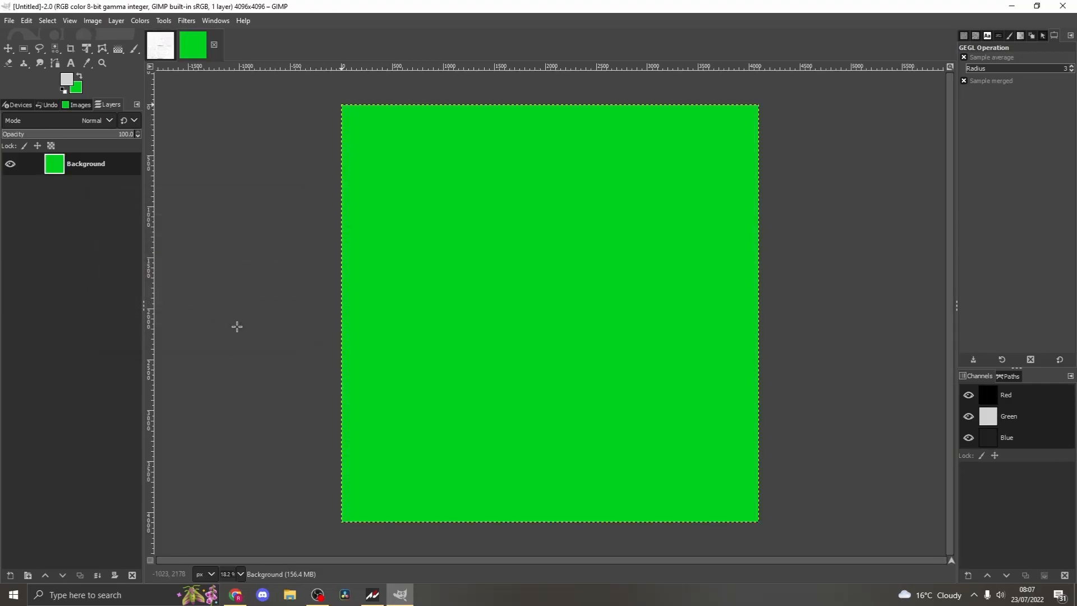
mouse_move(235, 332)
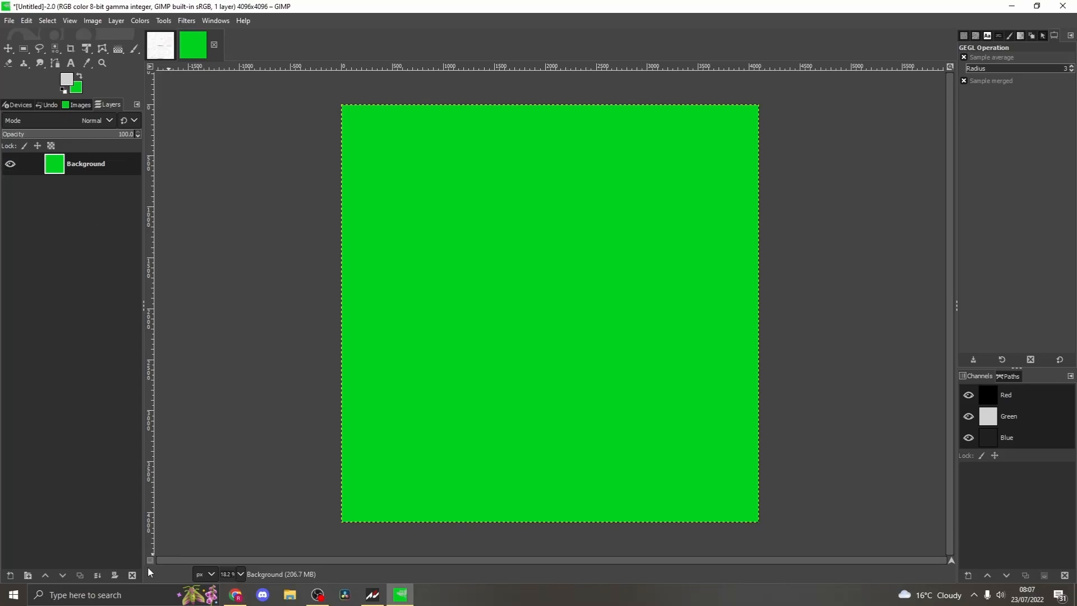
click(133, 574)
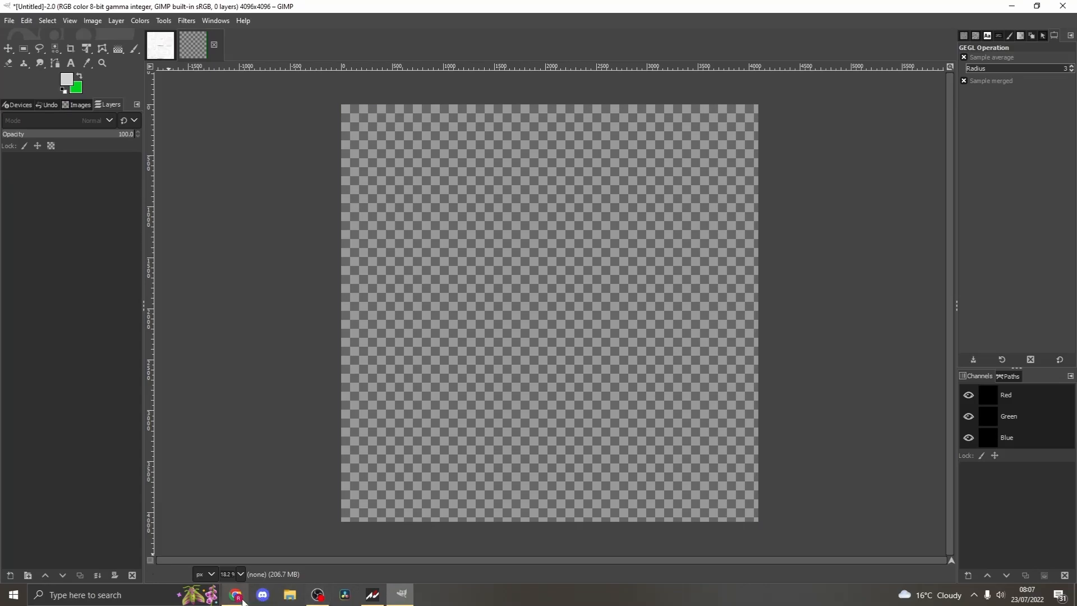
Load the template psd into the empty image, keeping its embedded colour profile
click(236, 595)
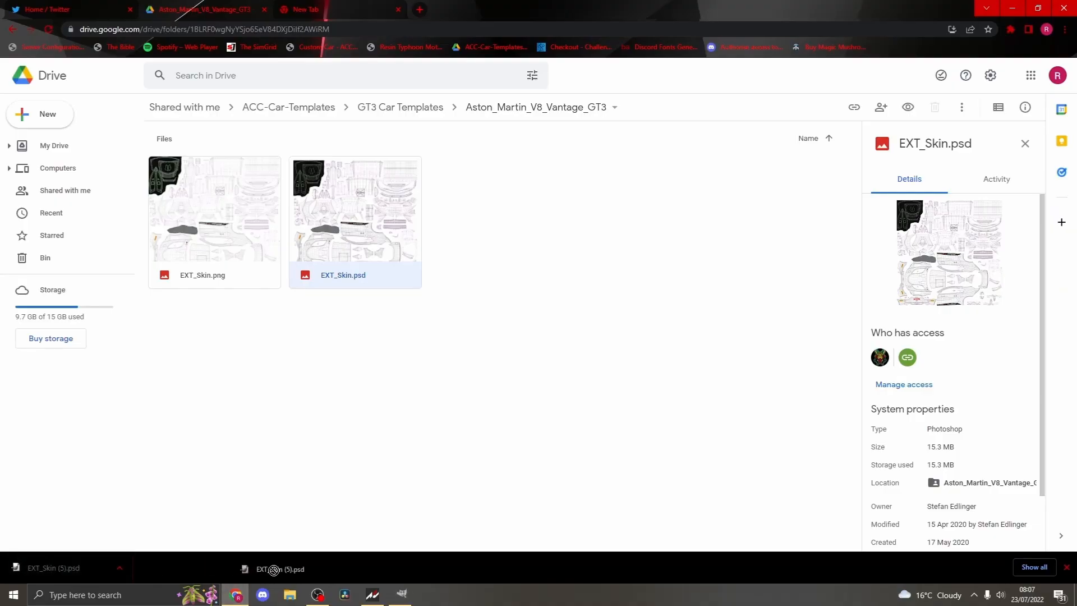
click(400, 594)
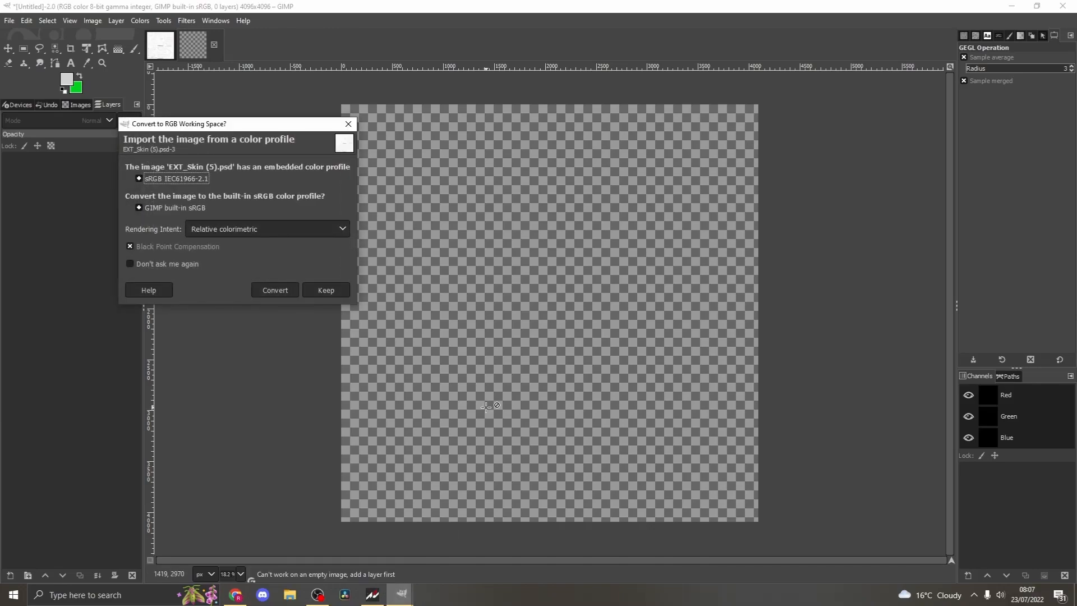
mouse_move(357, 283)
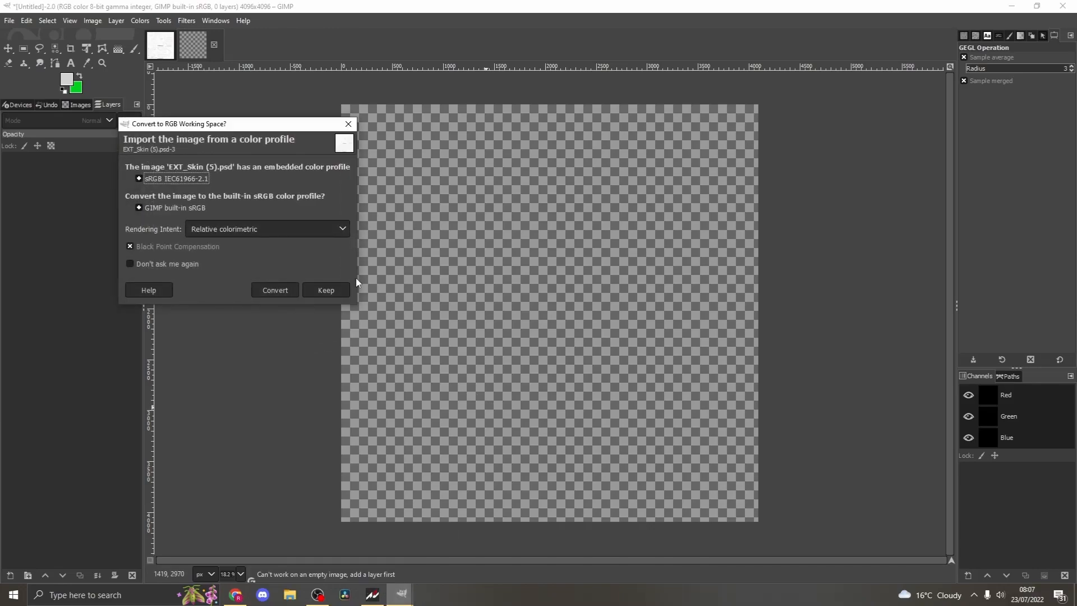
click(325, 290)
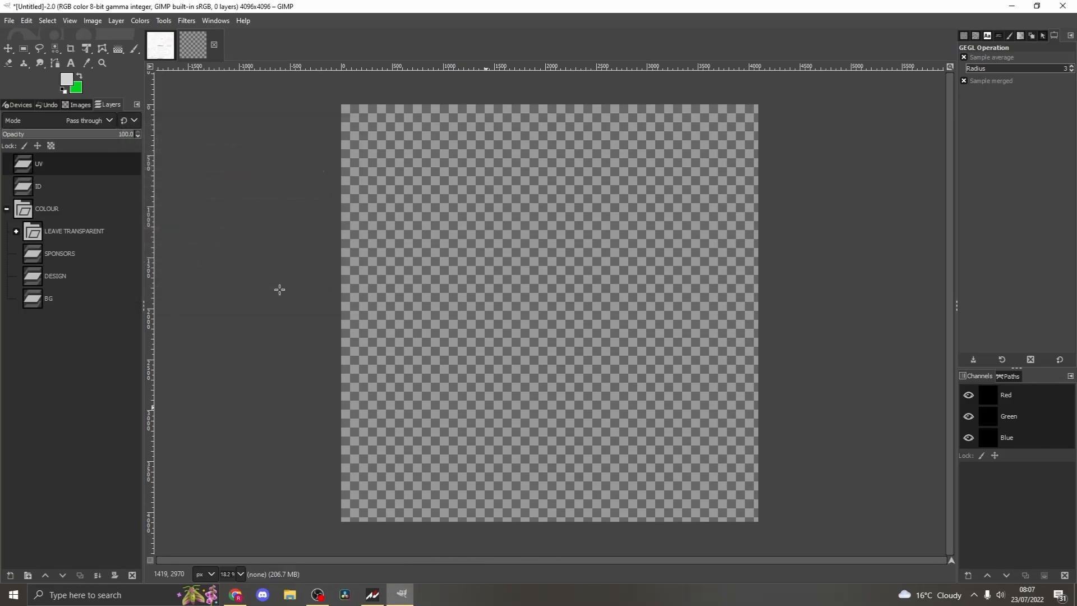
Browse the export dialog to Documents > Assetto Corsa Competizione > Customs > Liveries > Tutorial #1
click(9, 20)
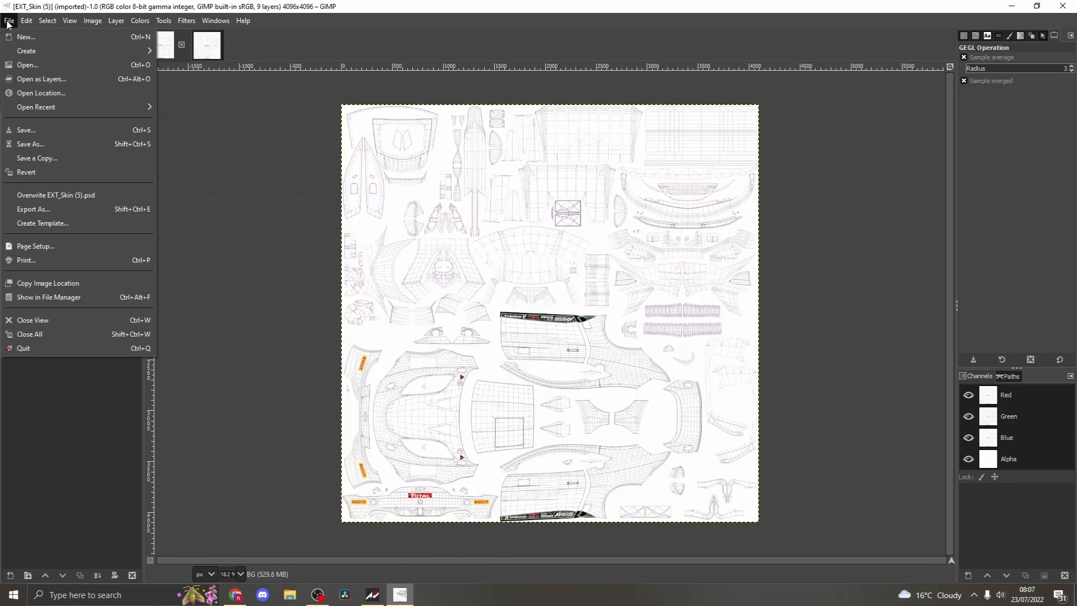
mouse_move(37, 158)
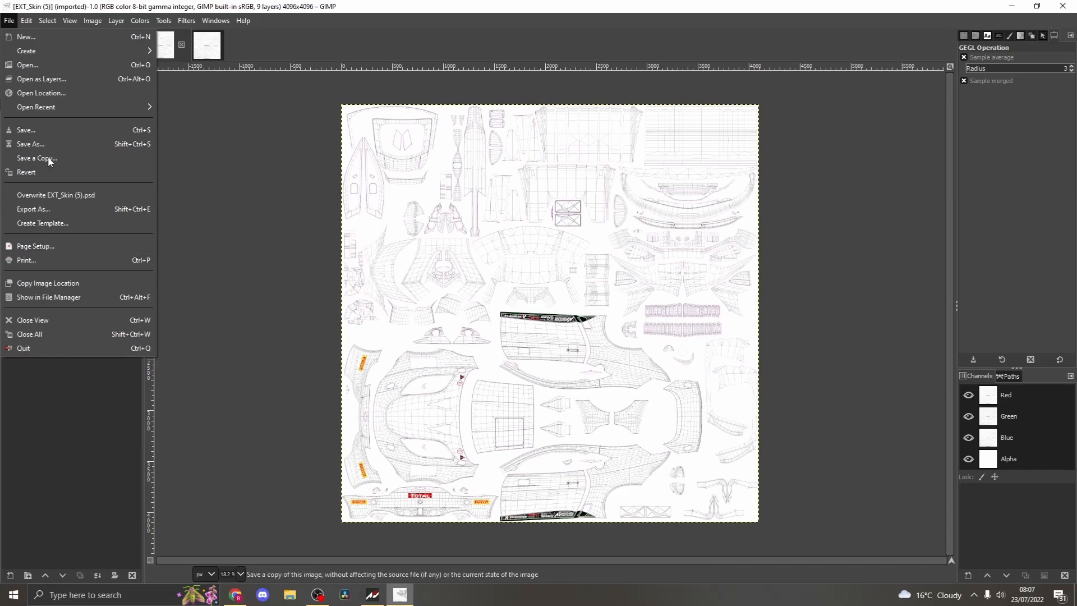
mouse_move(55, 197)
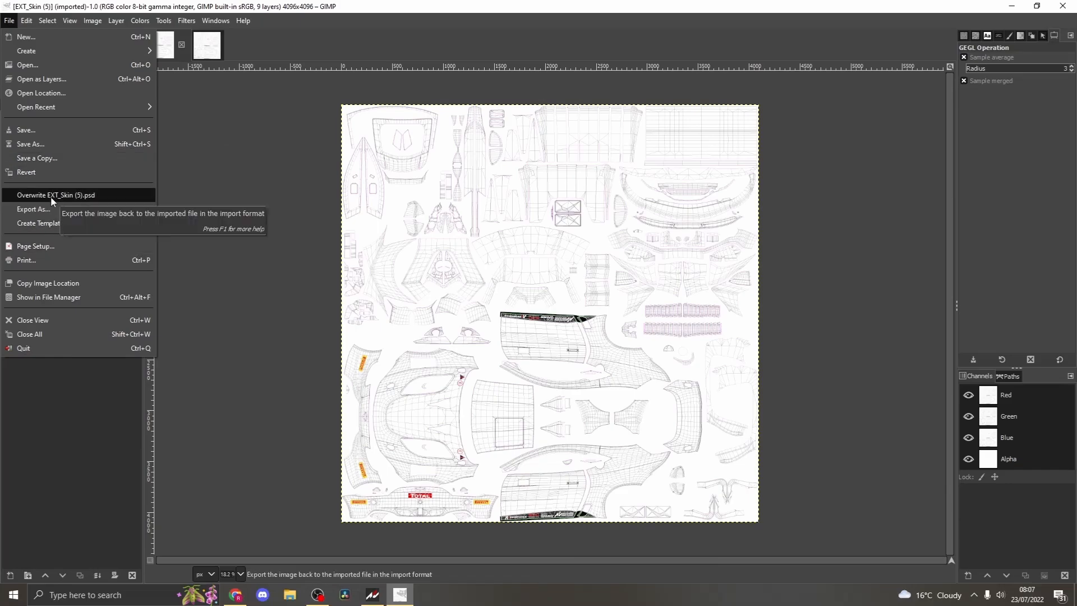
click(33, 208)
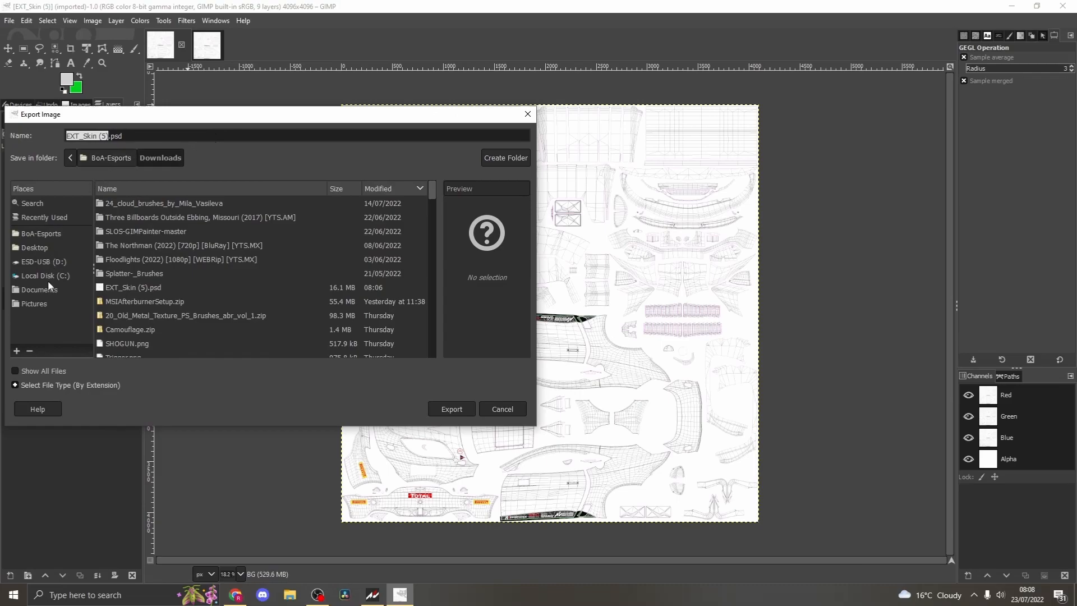
click(39, 290)
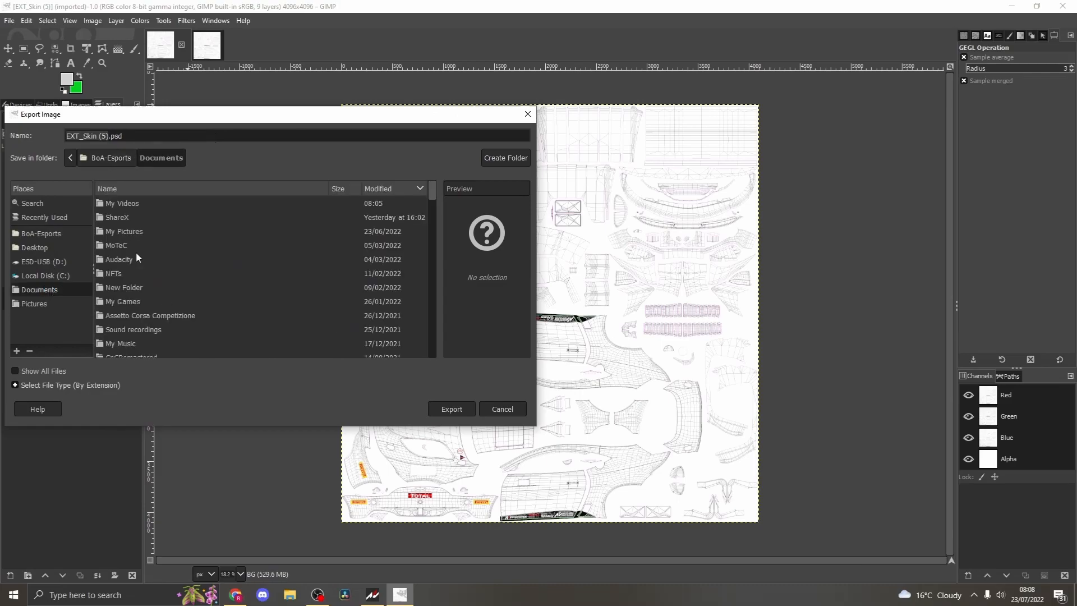
double_click(149, 315)
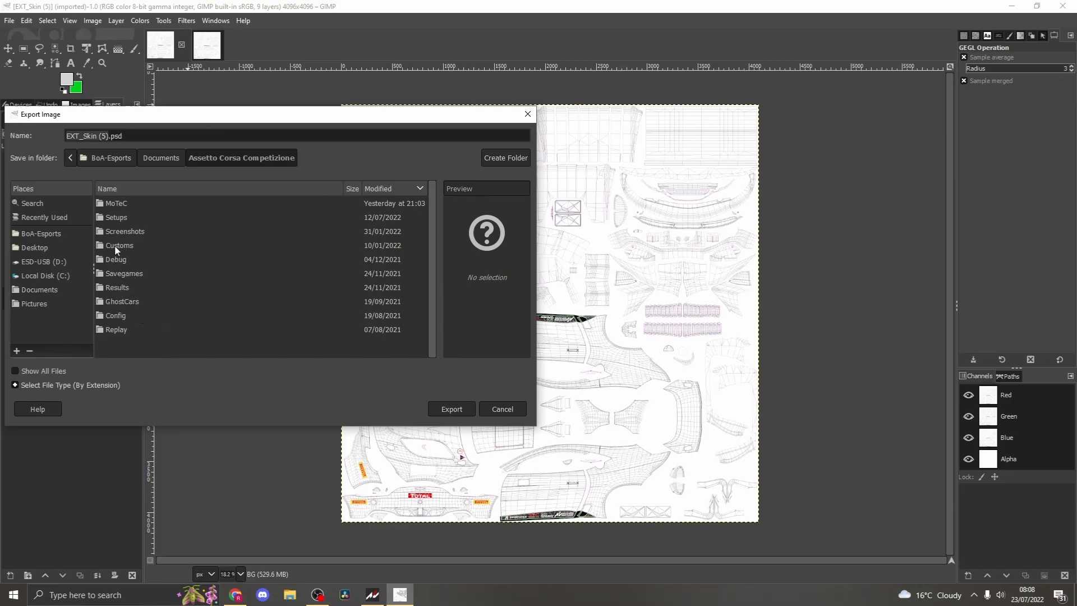
double_click(119, 246)
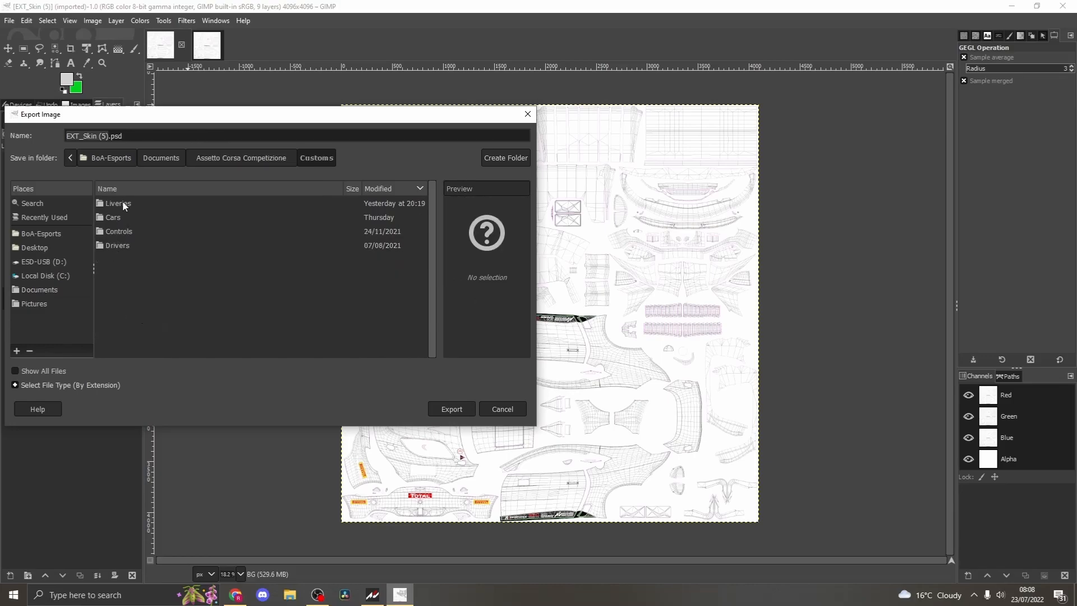
double_click(117, 203)
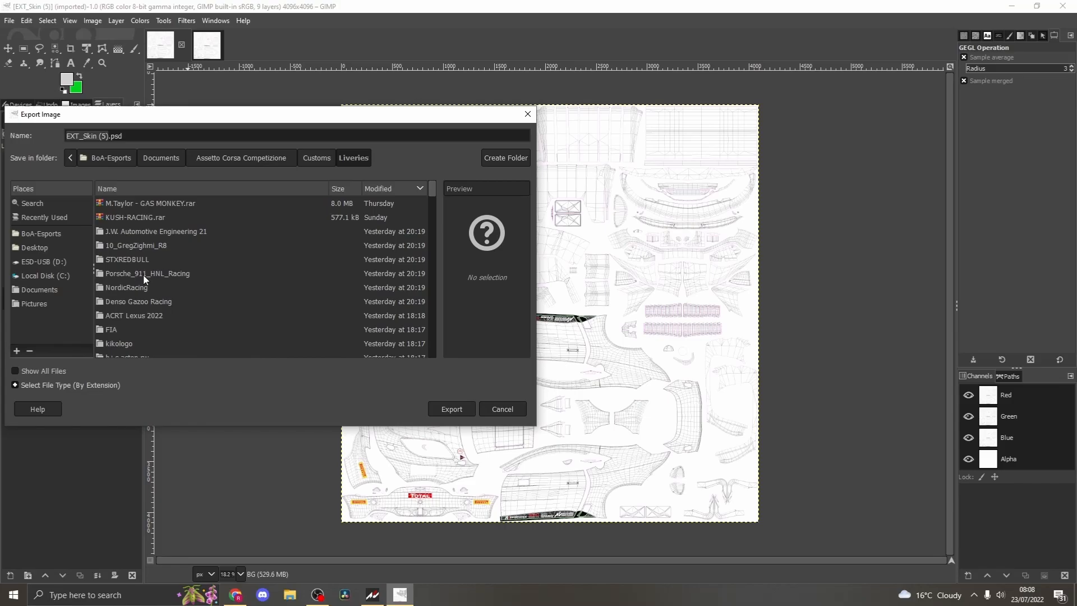
scroll(down, 3)
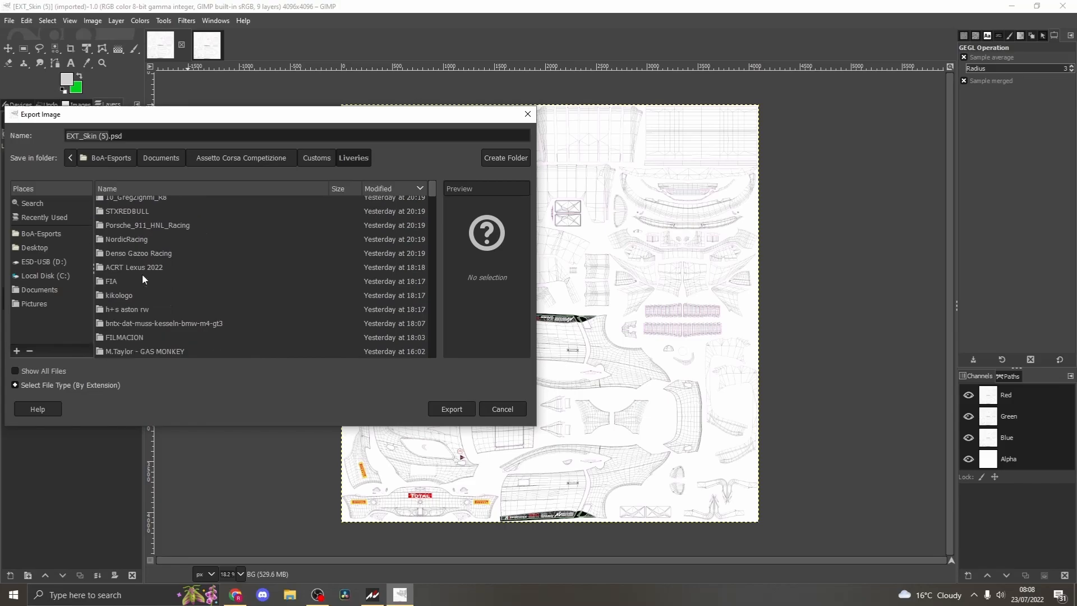
scroll(down, 3)
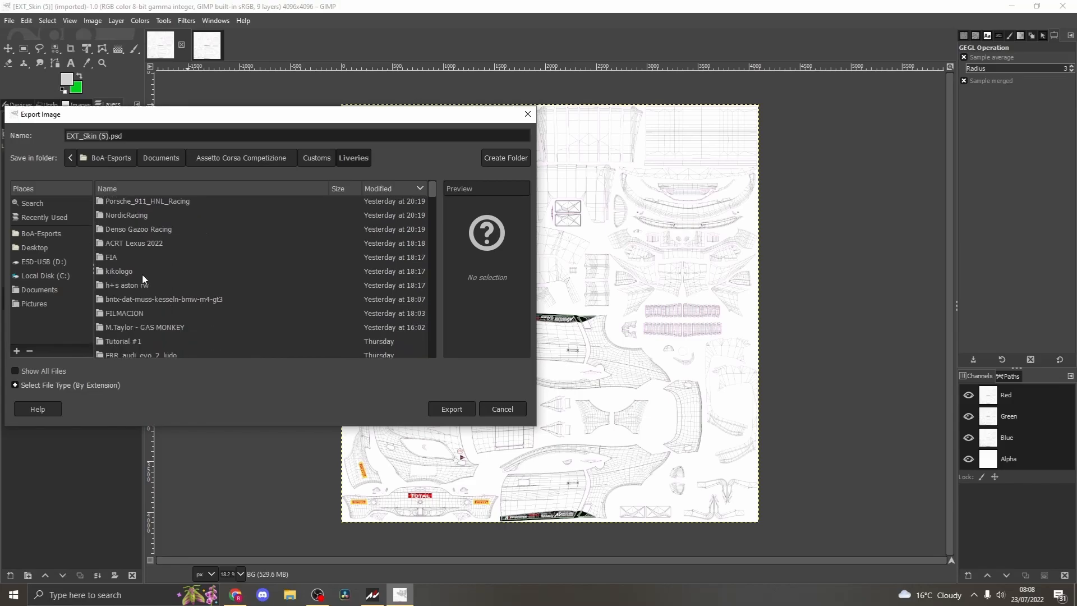
click(123, 341)
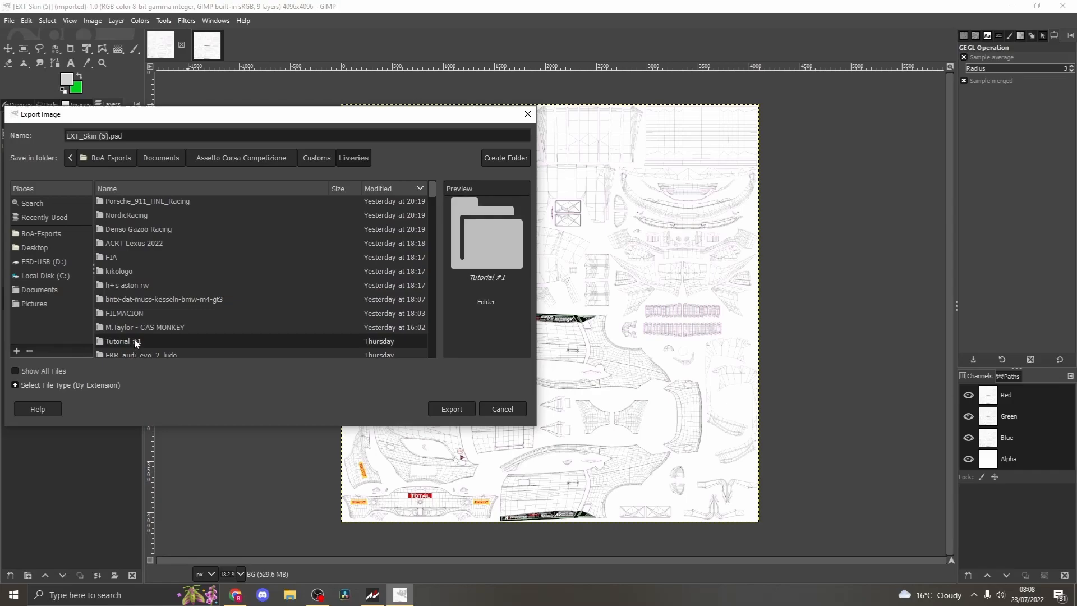
double_click(121, 341)
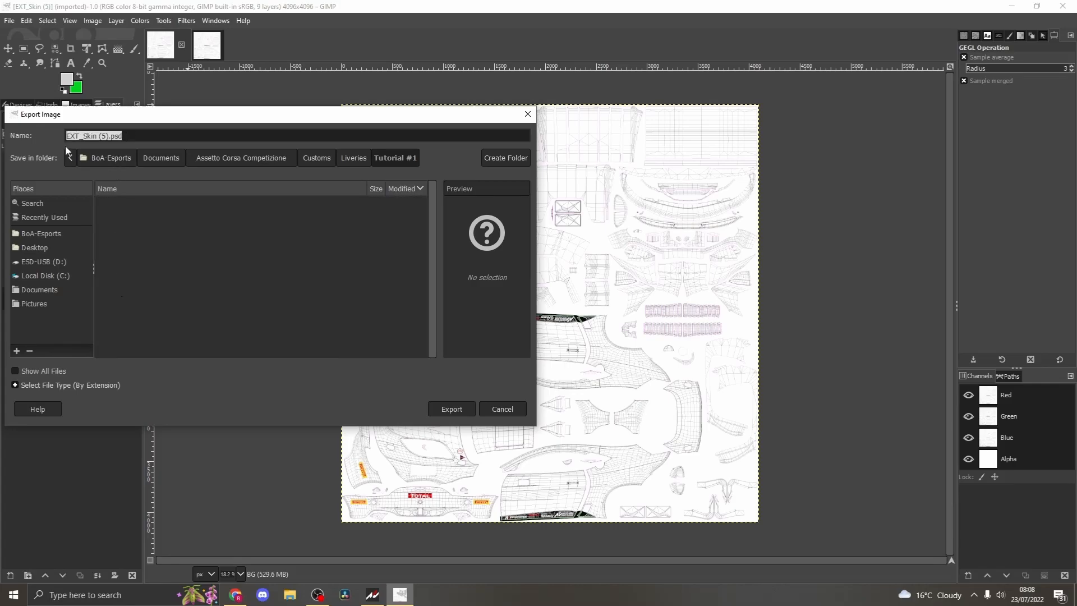
Export the panel sheet there as decals.png with interlacing enabled
text(decals.p)
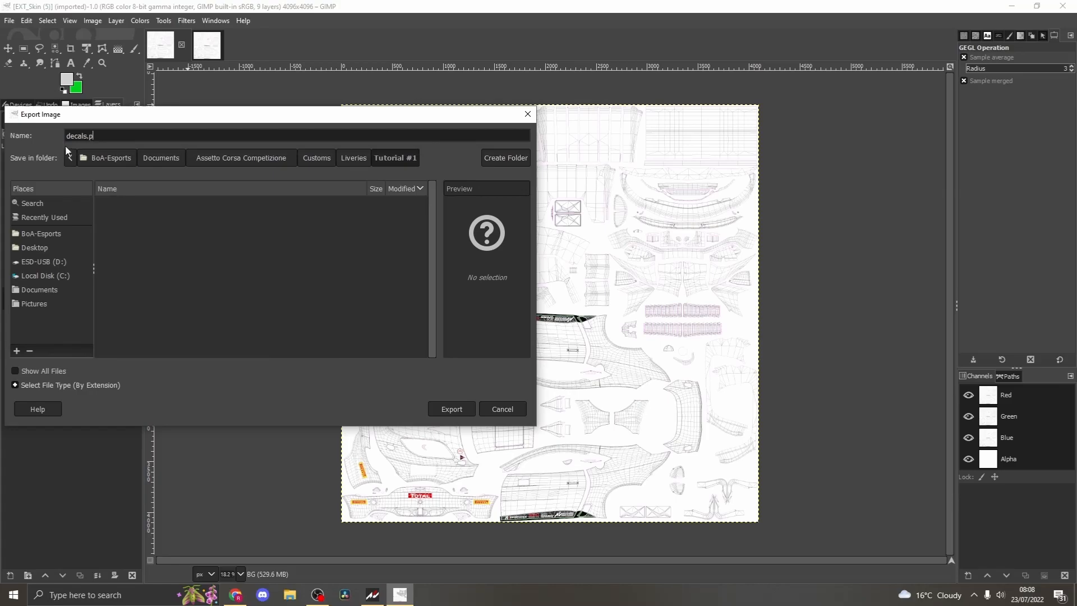
text(ng)
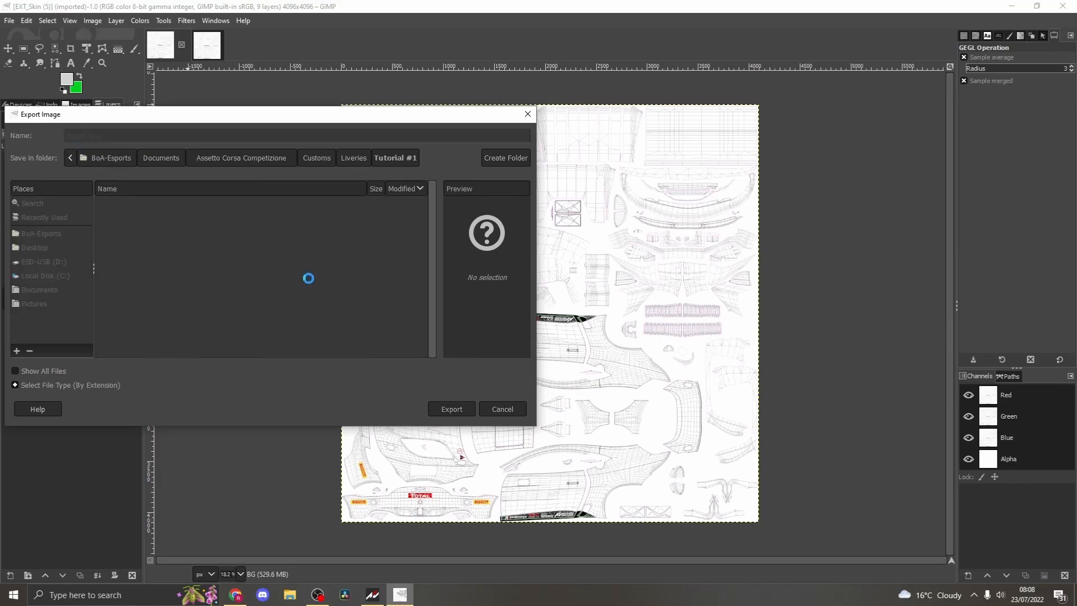
click(451, 408)
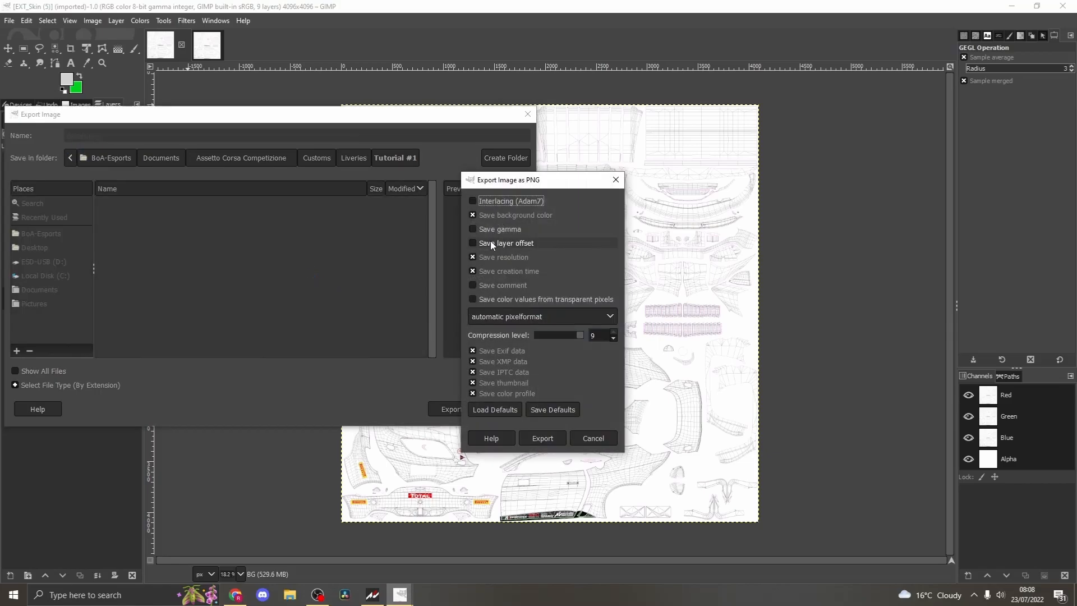
click(472, 200)
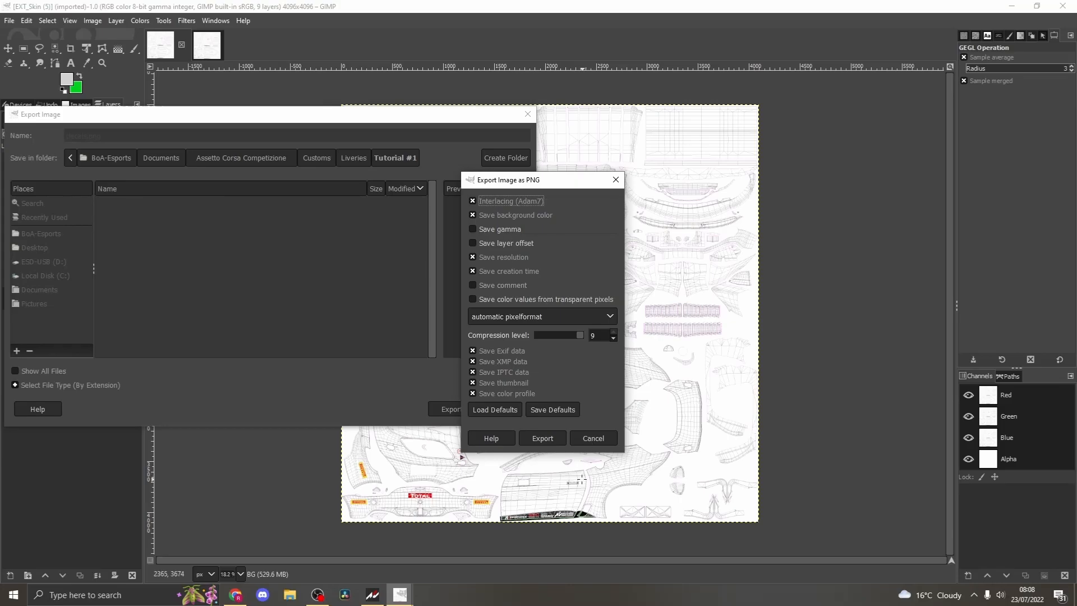
click(542, 438)
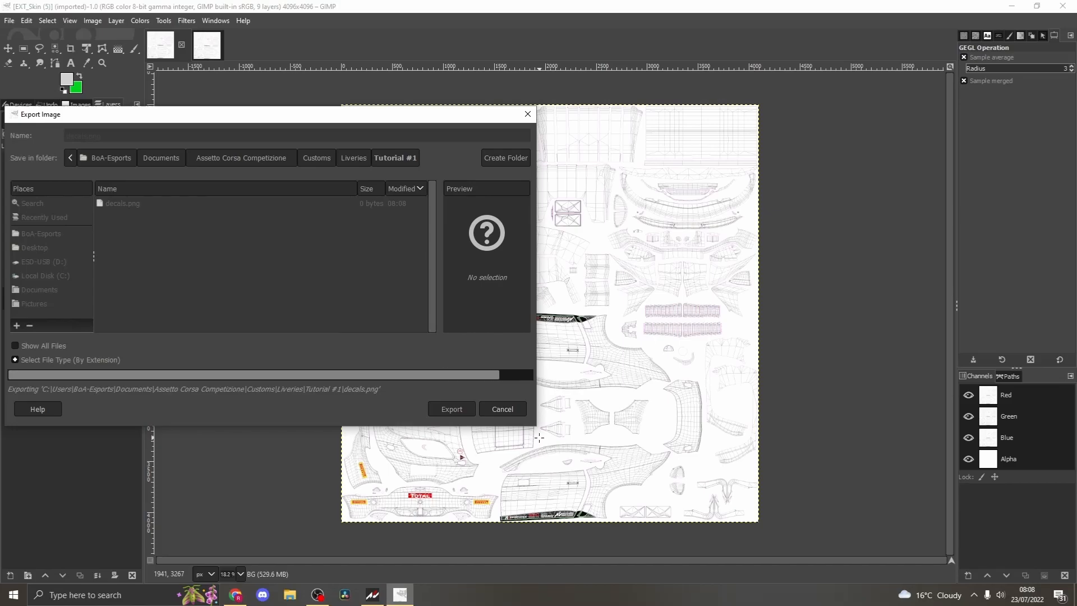
click(451, 408)
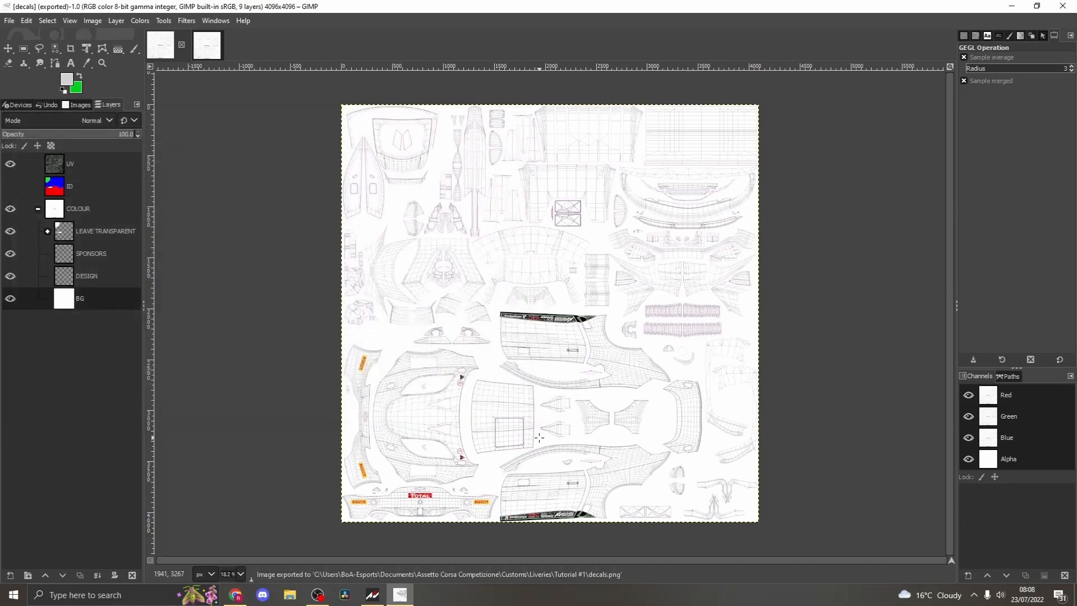
Export the second image as sponsors.png into the same Tutorial #1 folder with interlacing
click(206, 46)
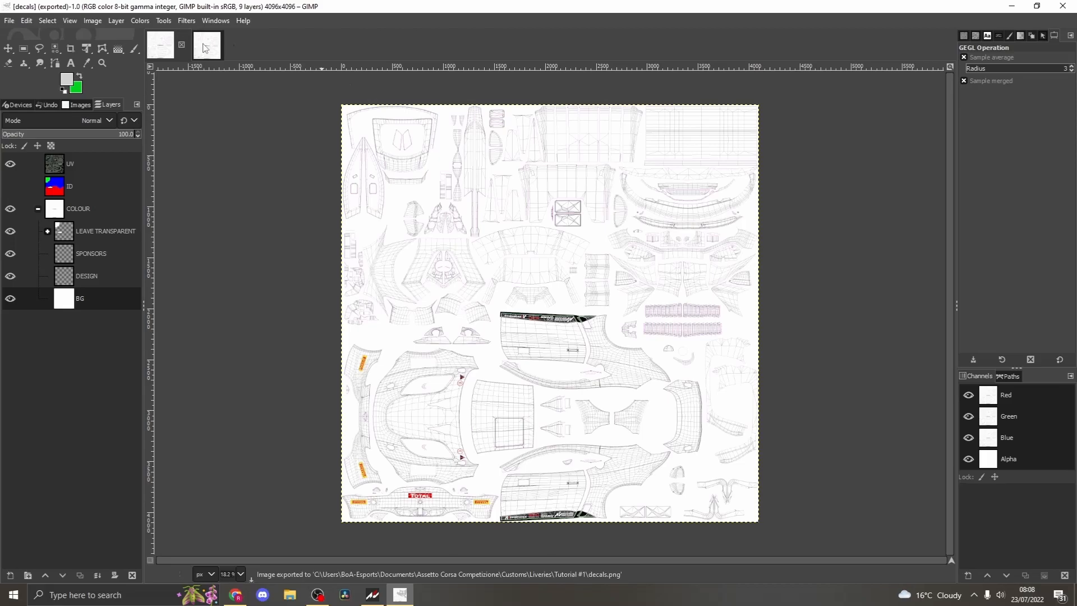
click(9, 21)
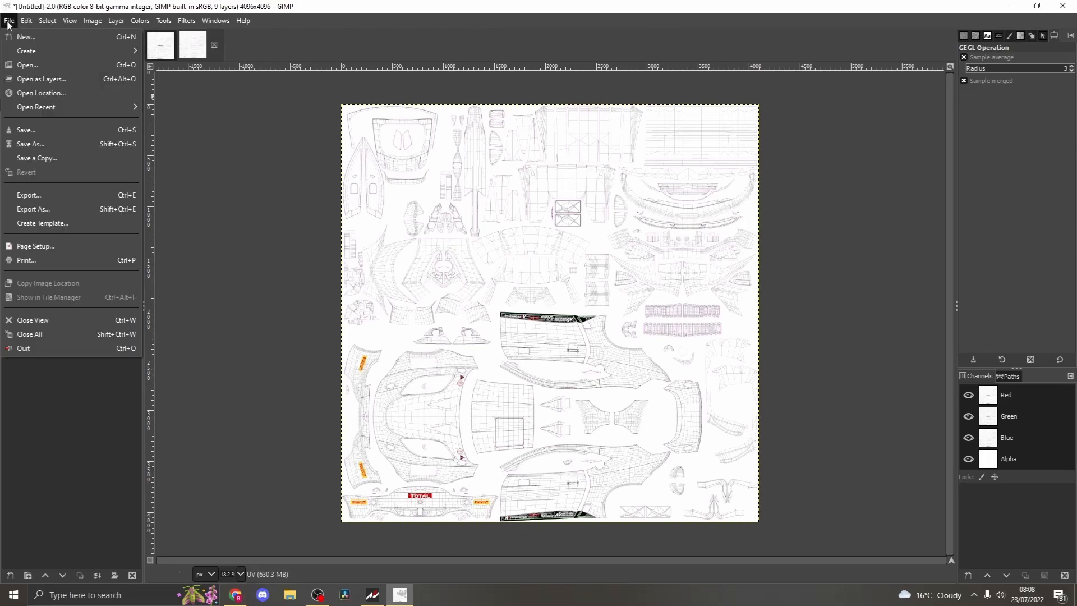
mouse_move(29, 195)
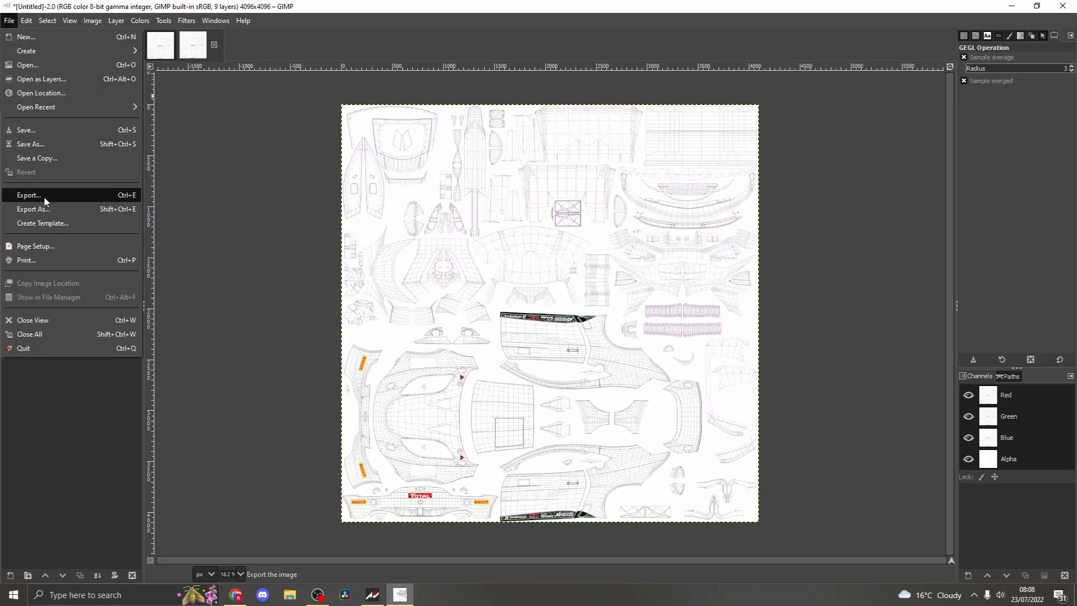
click(28, 195)
text(sponsors.png)
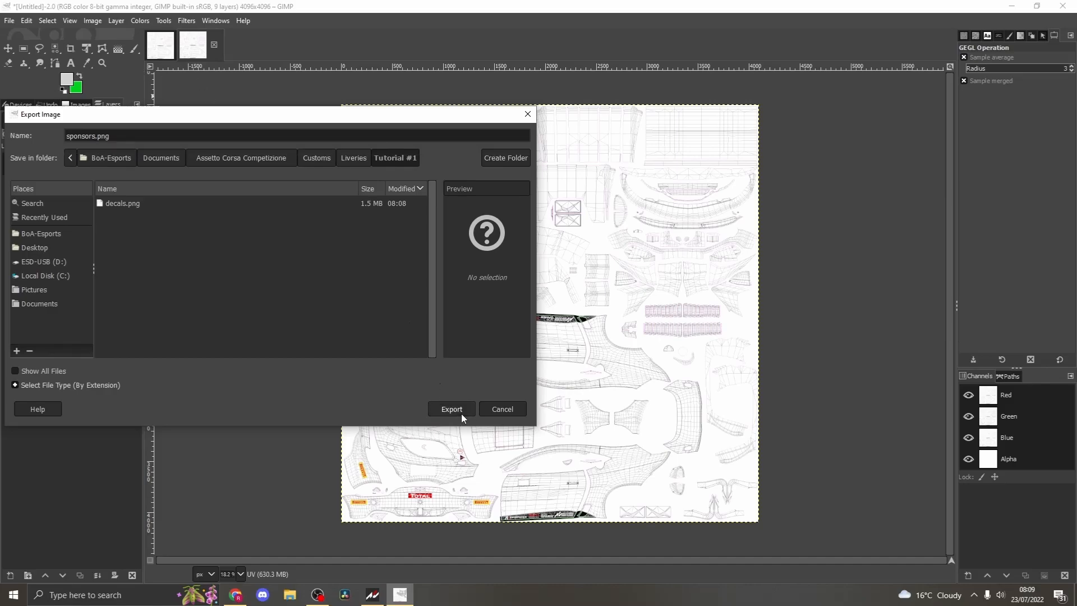
click(451, 408)
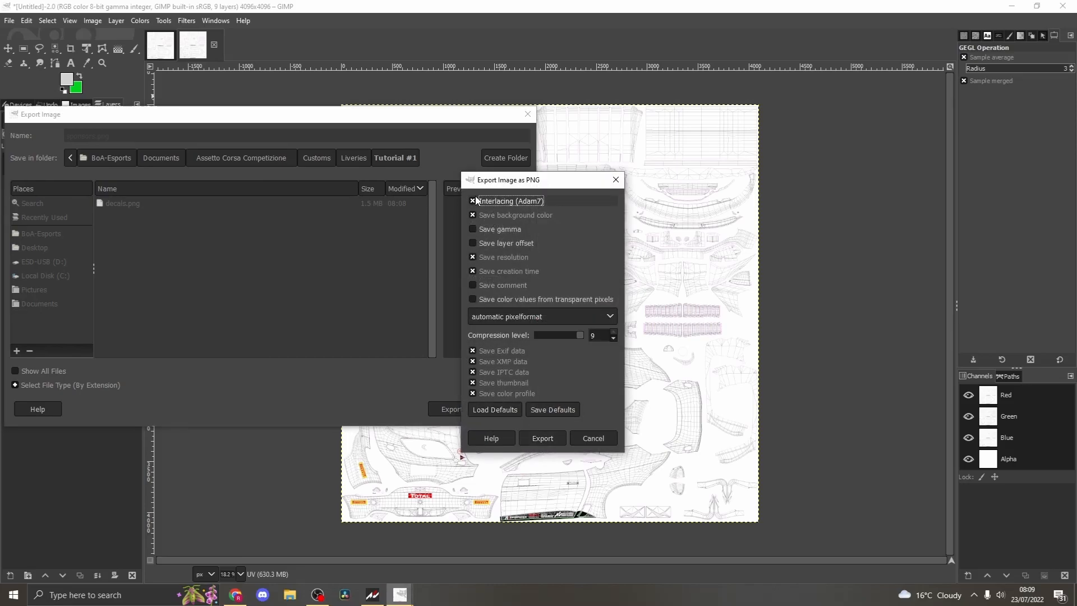
click(542, 438)
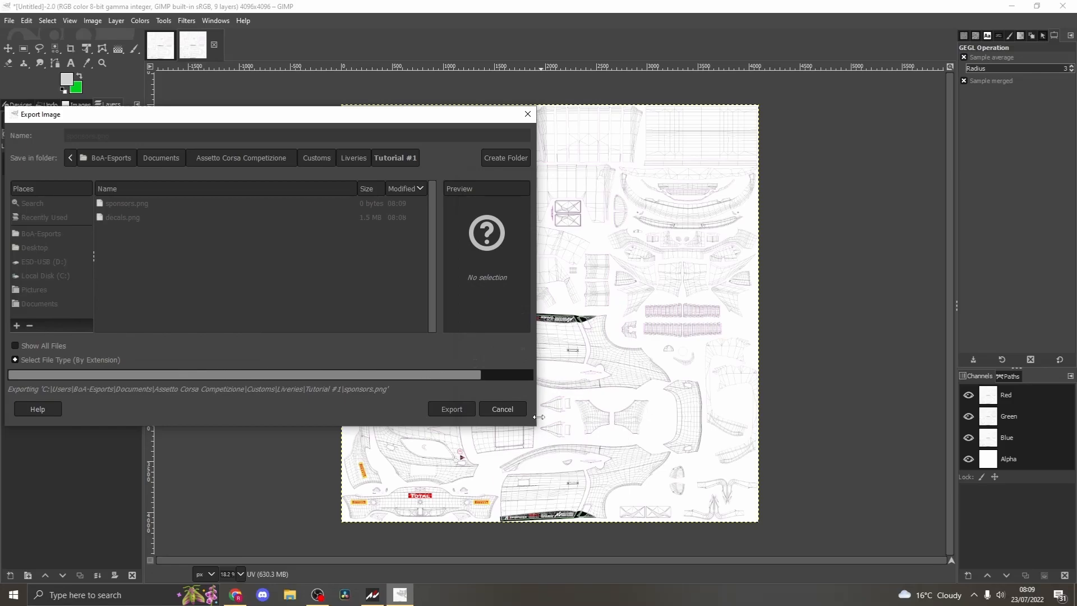
click(451, 408)
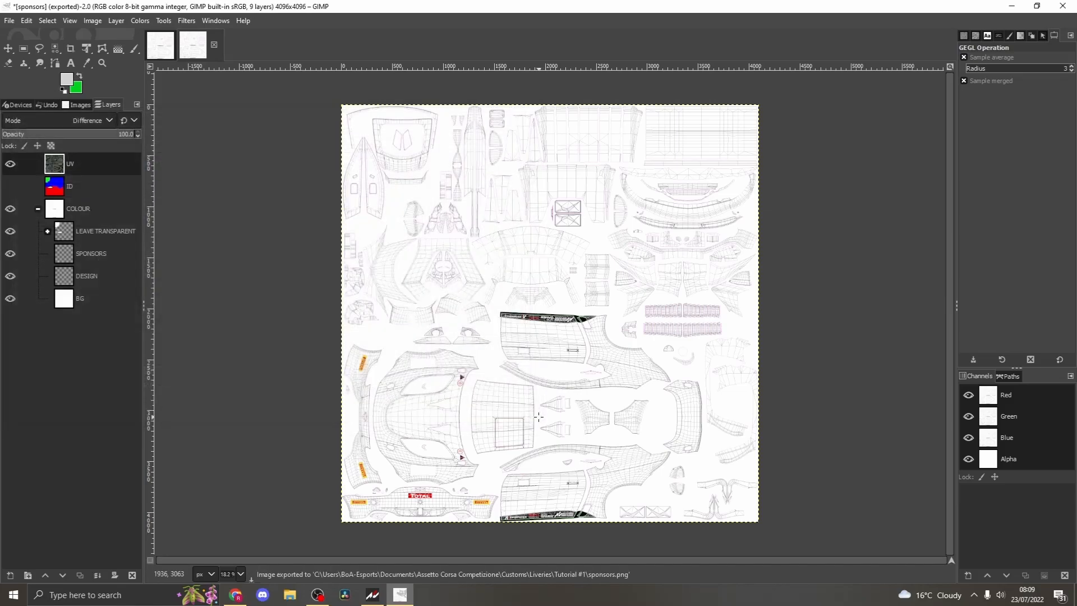
mouse_move(285, 252)
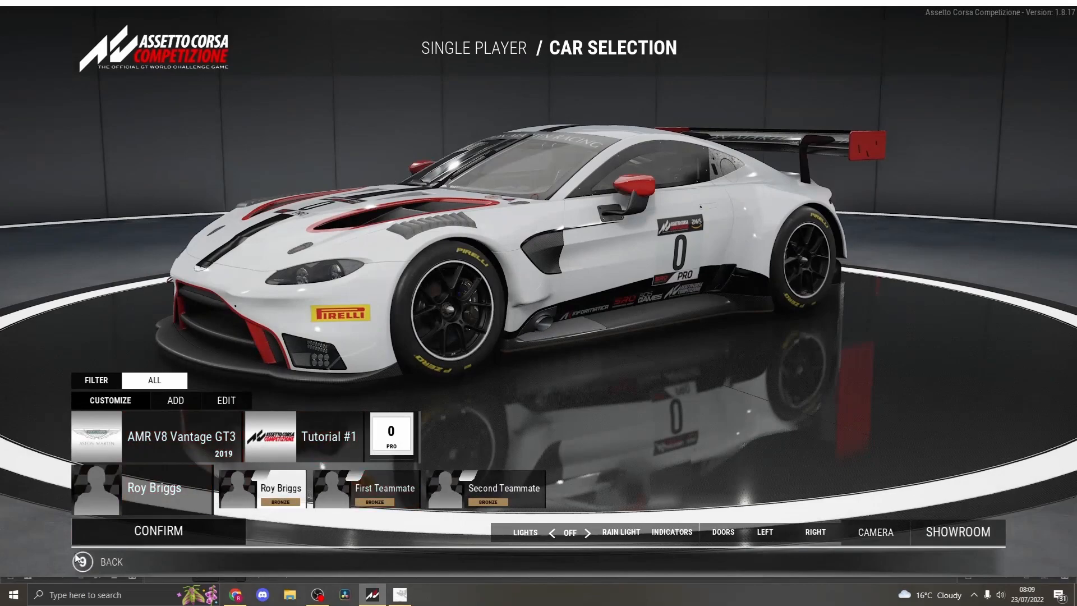
Apply the Tutorial #1 livery to the AMR V8 Vantage GT3 in car selection, then return to GIMP
click(110, 562)
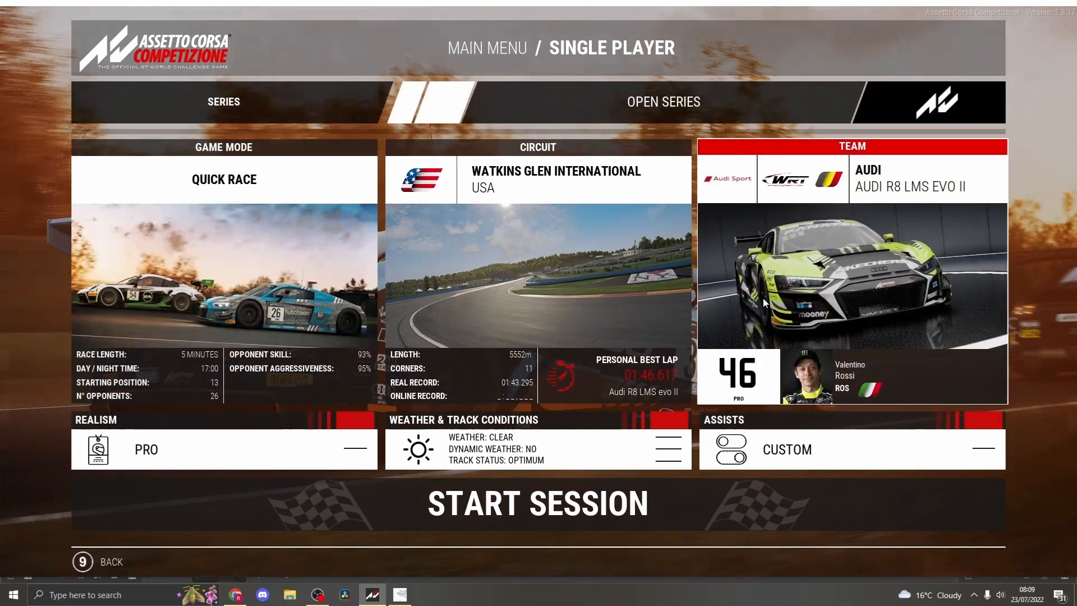
click(852, 275)
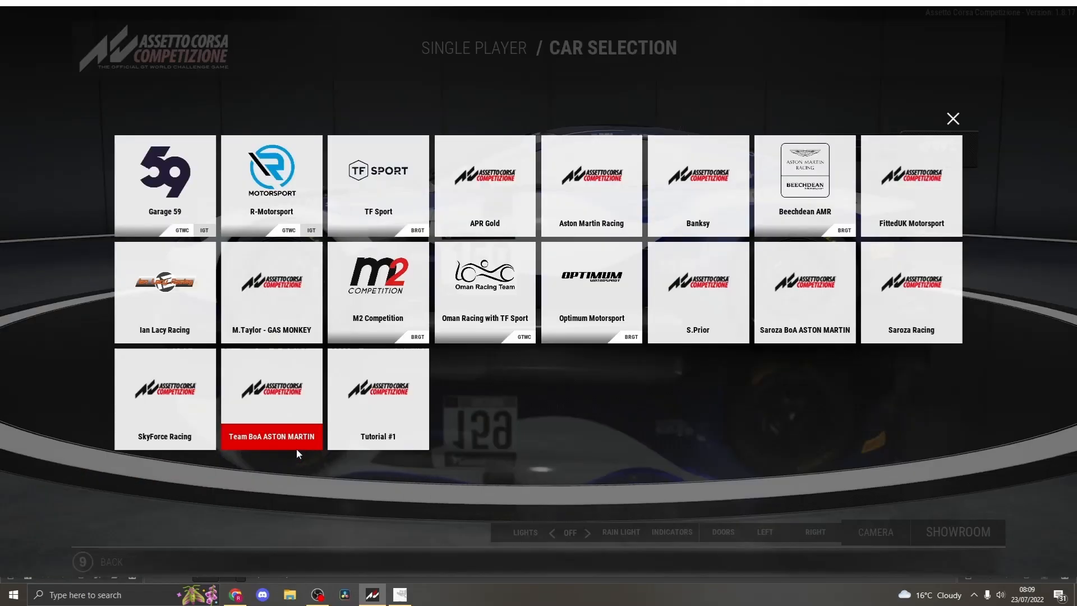
mouse_move(365, 444)
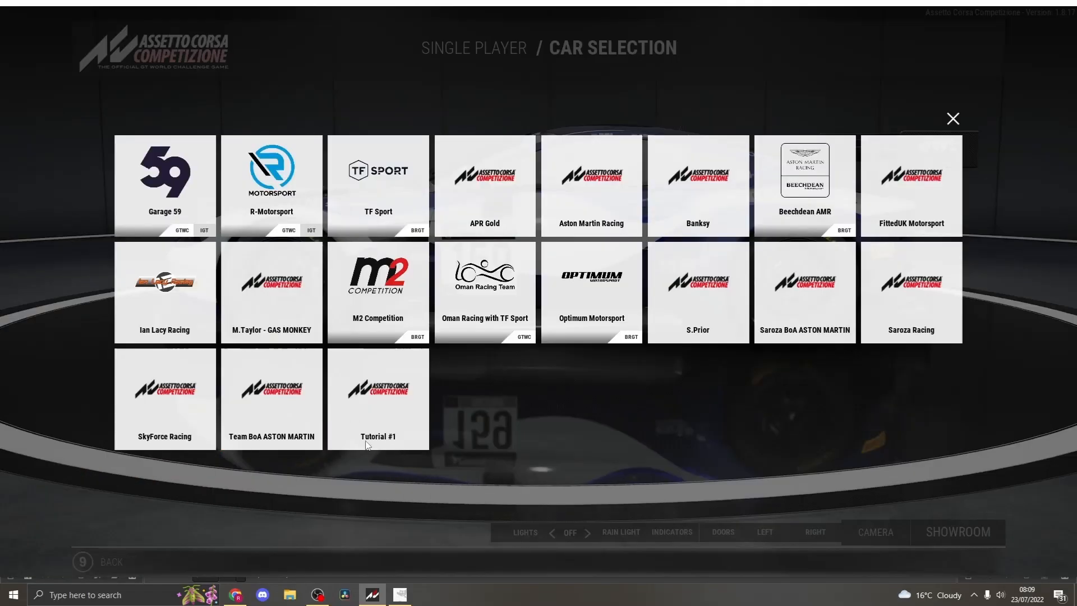
mouse_move(366, 411)
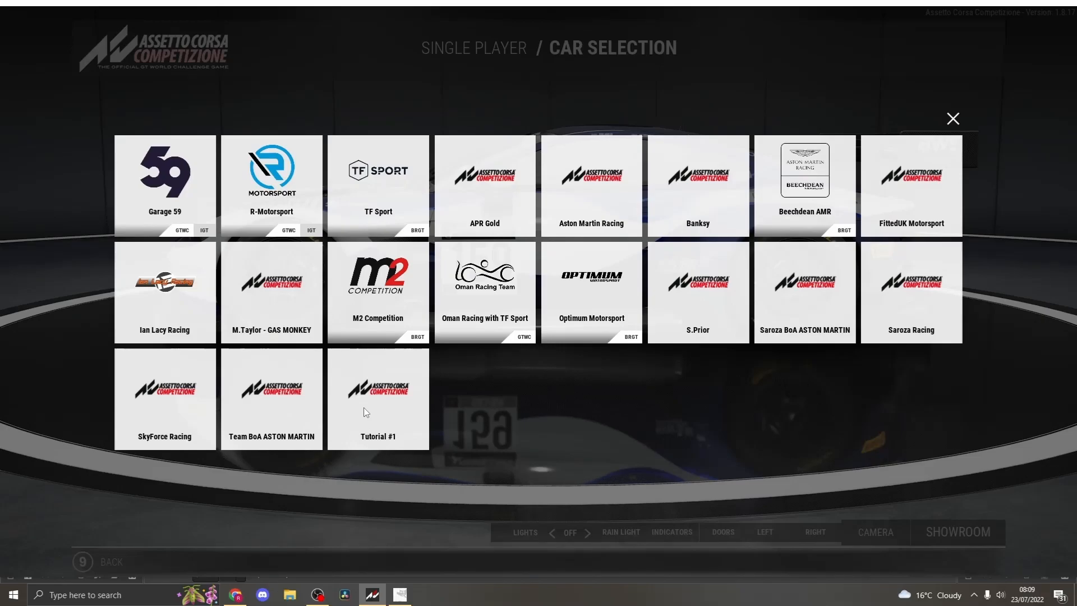
mouse_move(365, 413)
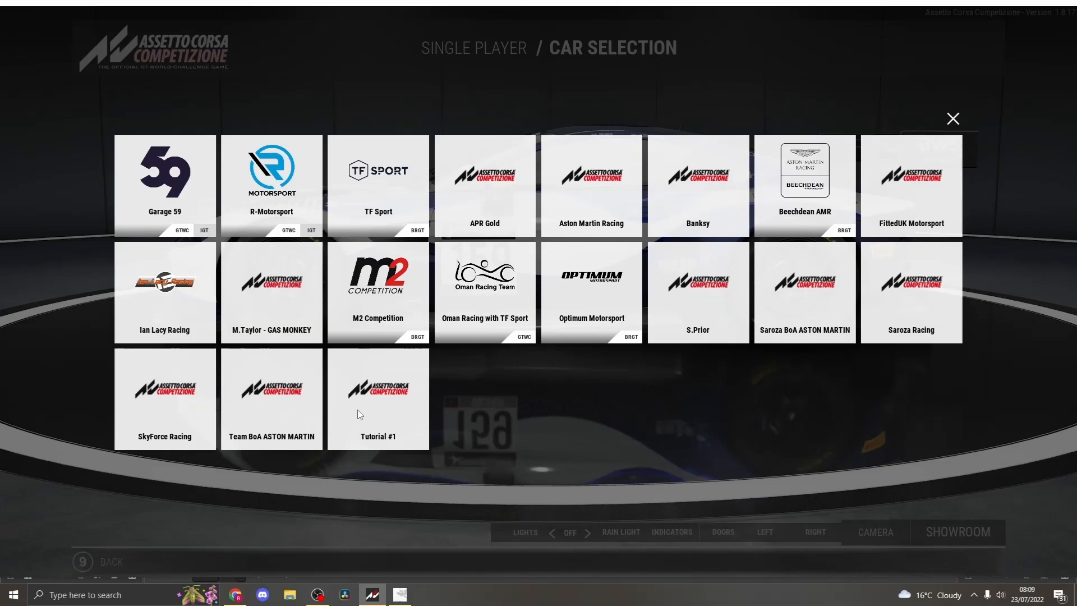
click(377, 398)
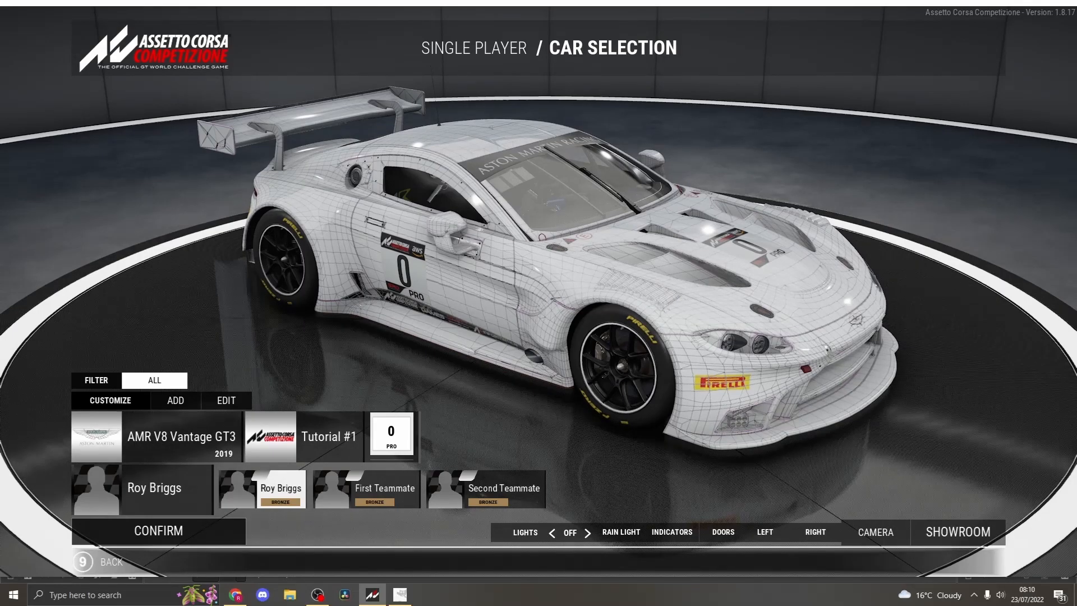
click(399, 594)
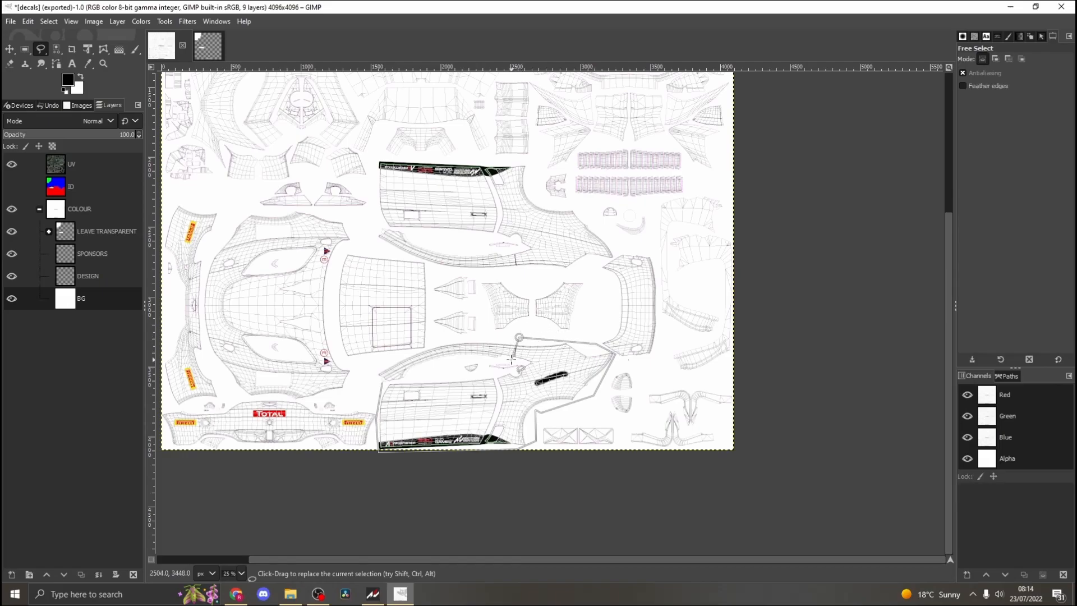
mouse_move(513, 354)
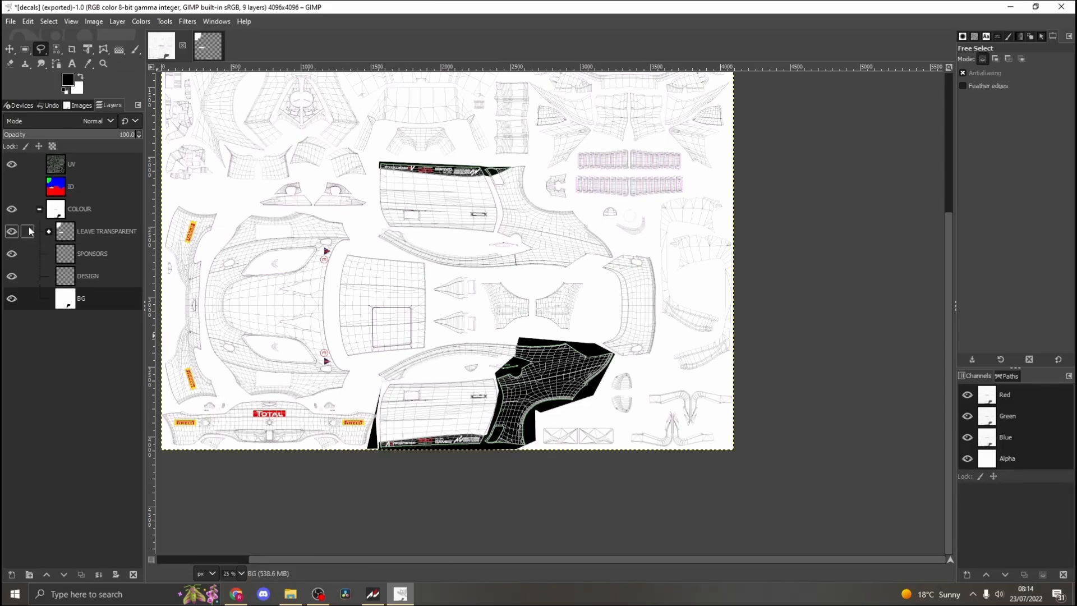
Hide the UV wireframe layer and switch to the Tutorial #1 livery folder window
click(12, 164)
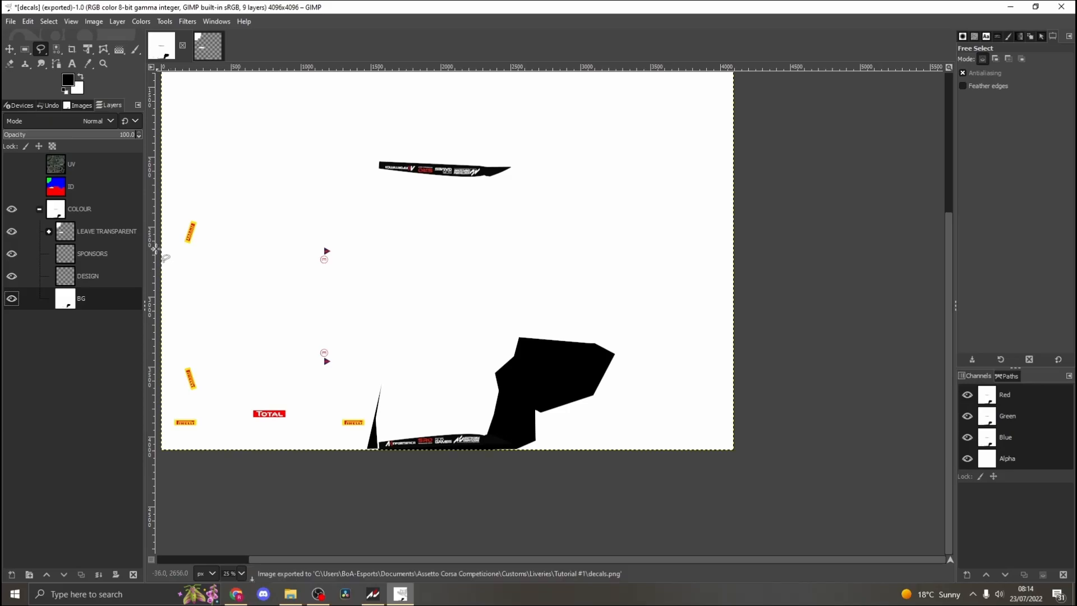
click(290, 594)
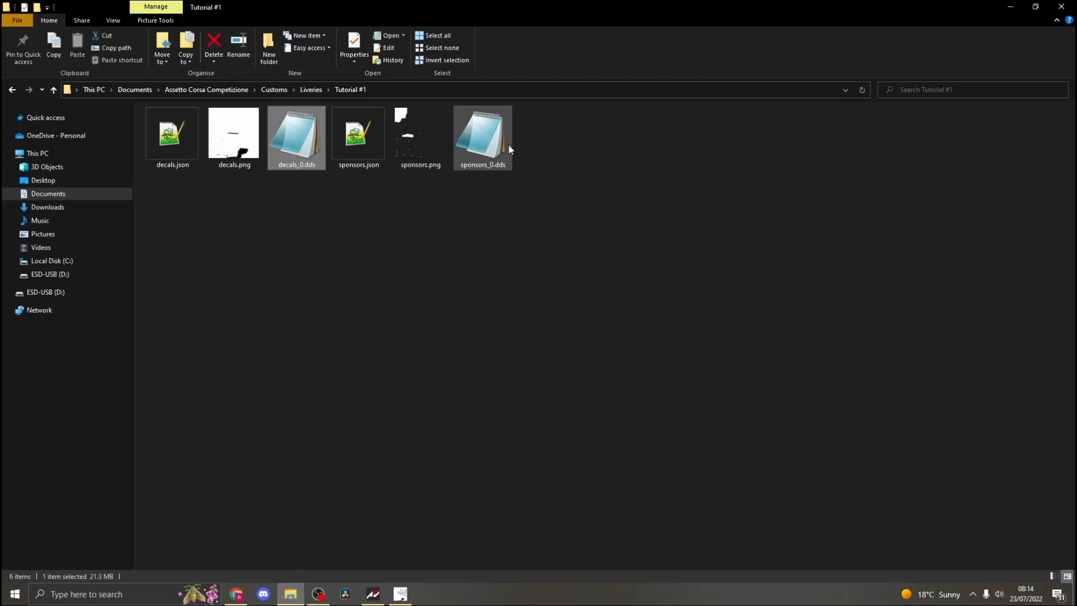
Delete the generated decals_0.dds and sponsors_0.dds files from the livery folder
click(483, 134)
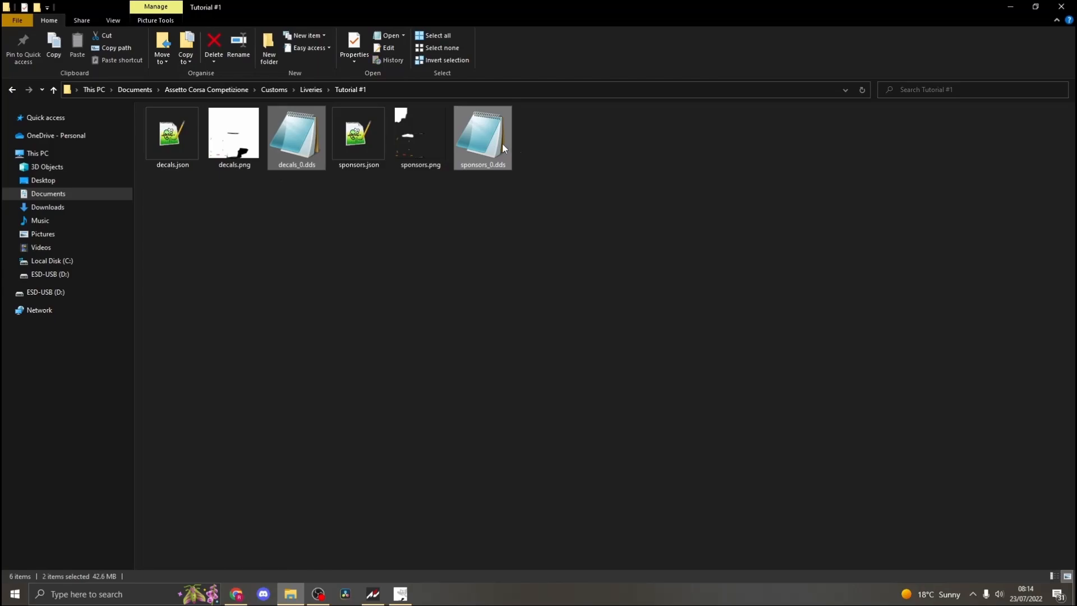
click(213, 44)
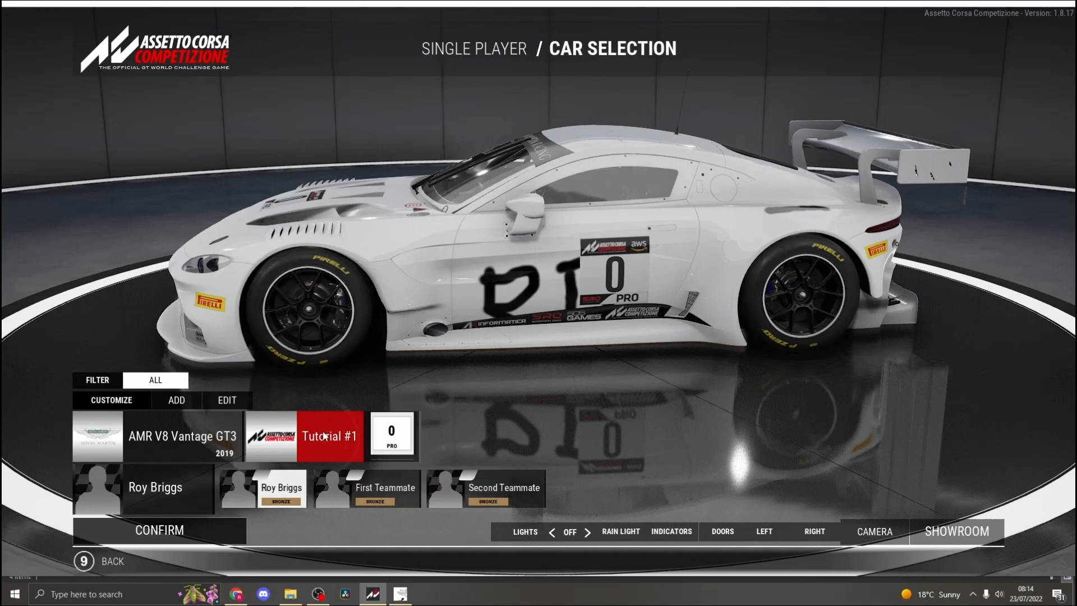
Reapply the Tutorial #1 livery in-game to show the dark rear panel, then return to the folder
click(330, 435)
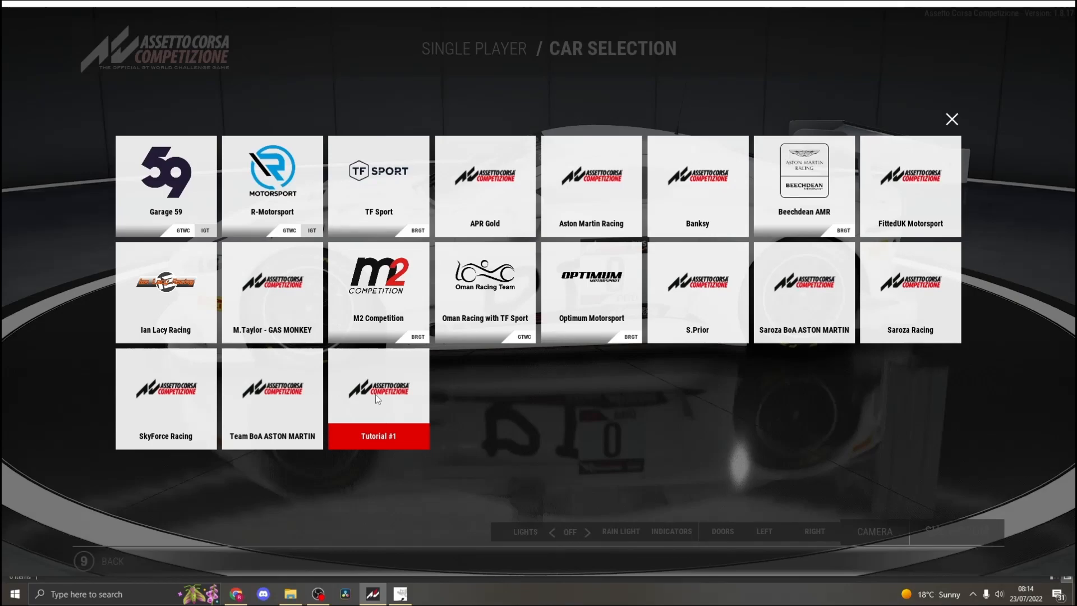
click(378, 398)
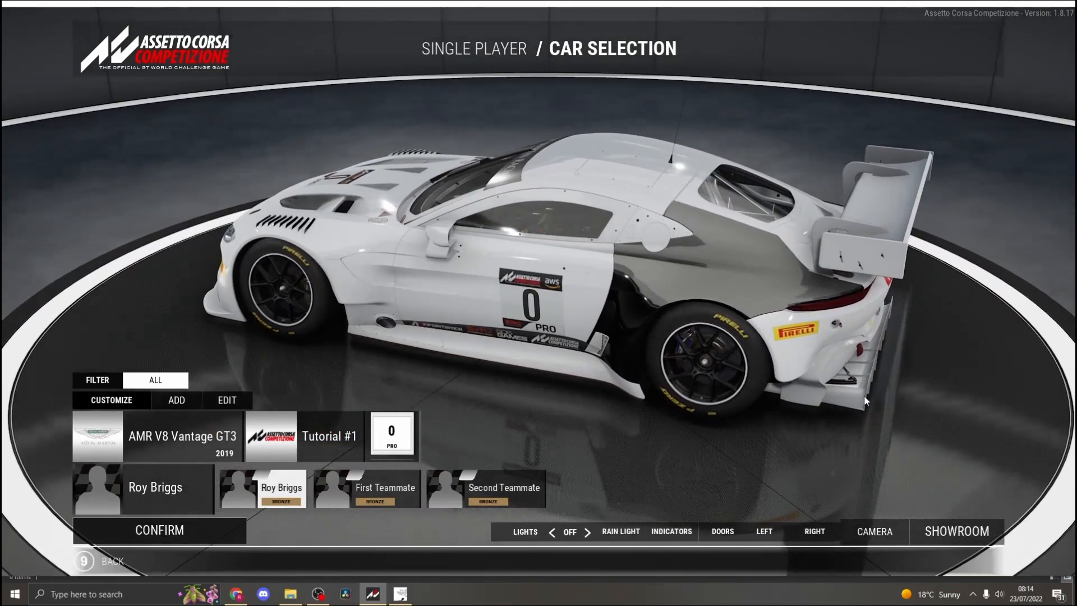
click(385, 488)
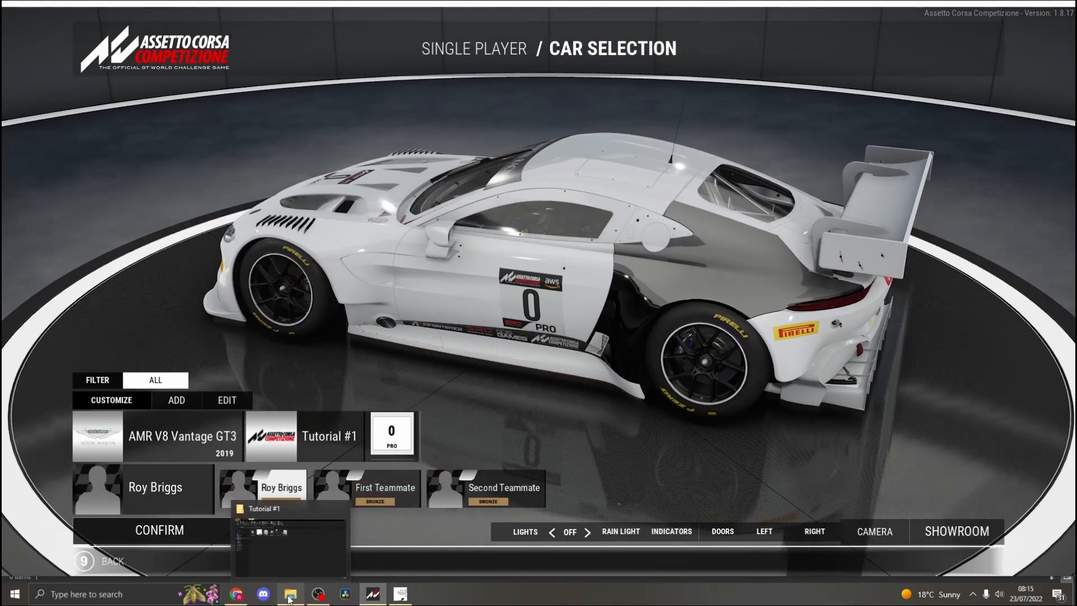
click(289, 598)
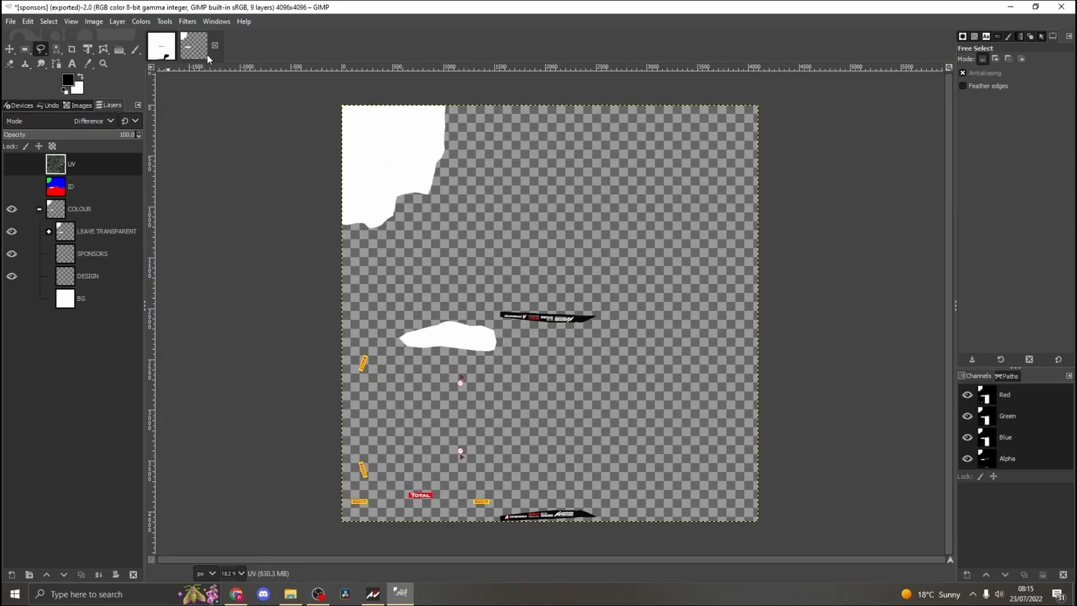
Show the wireframe guide and free-select the roof panel below the canvas centre
click(11, 164)
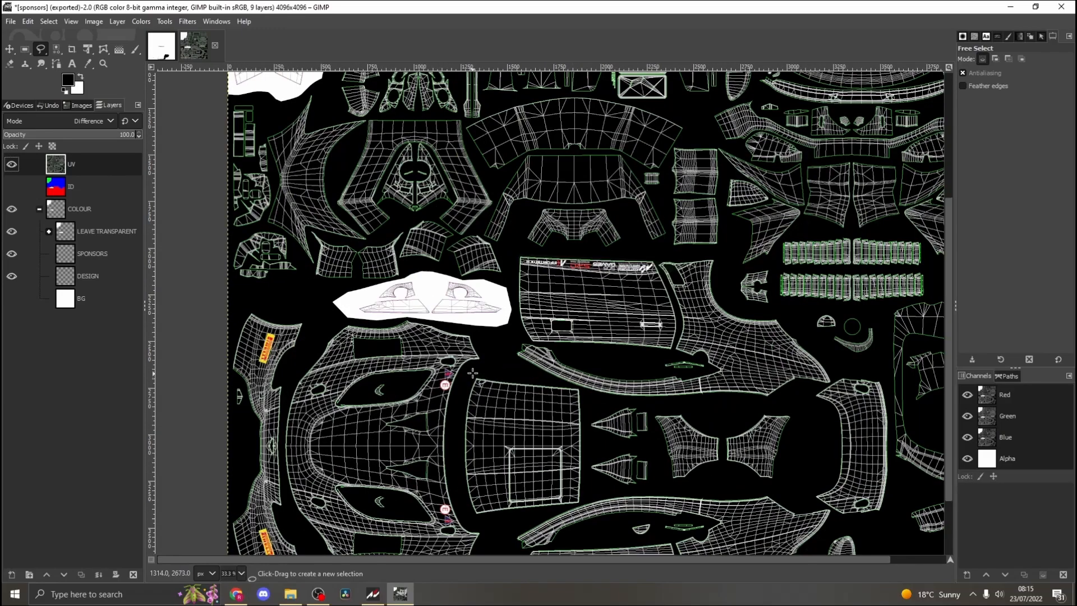
drag(472, 372, 588, 462)
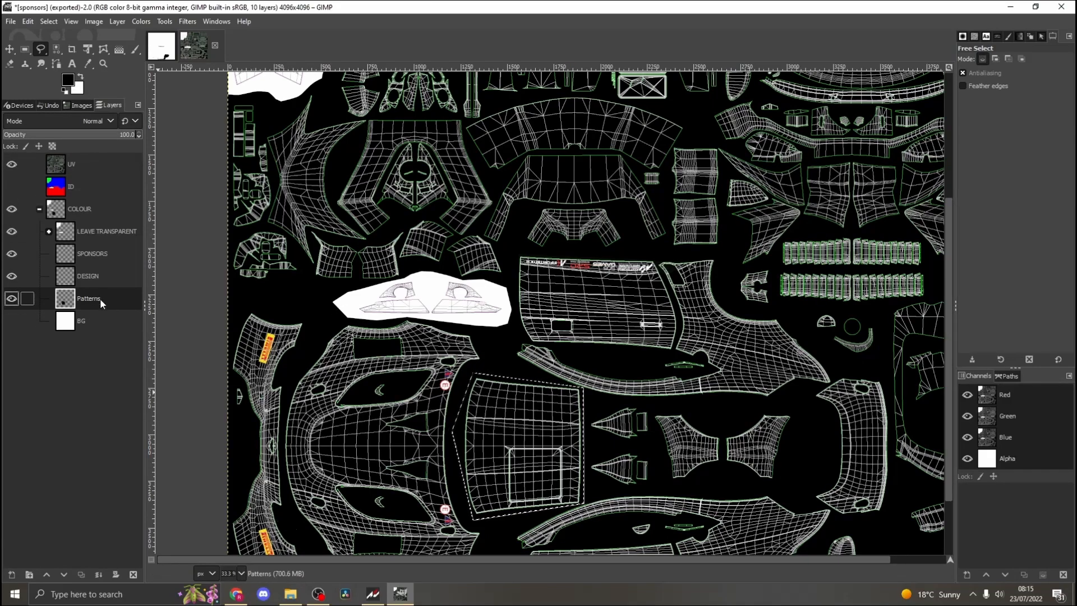
Rename the new layer to Block and fill the selected panel with black
double_click(89, 298)
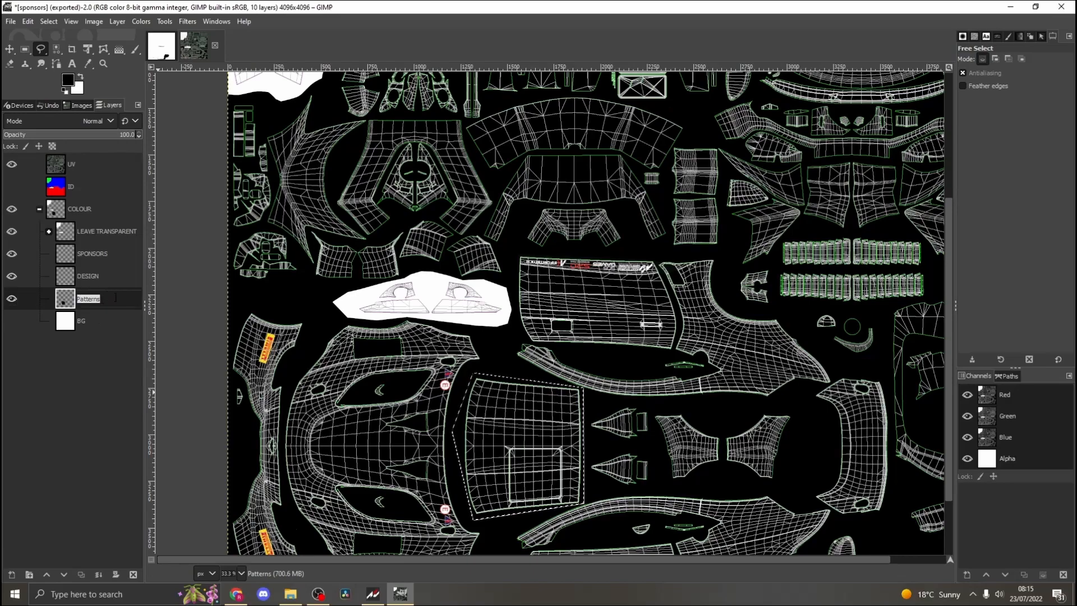
text(B)
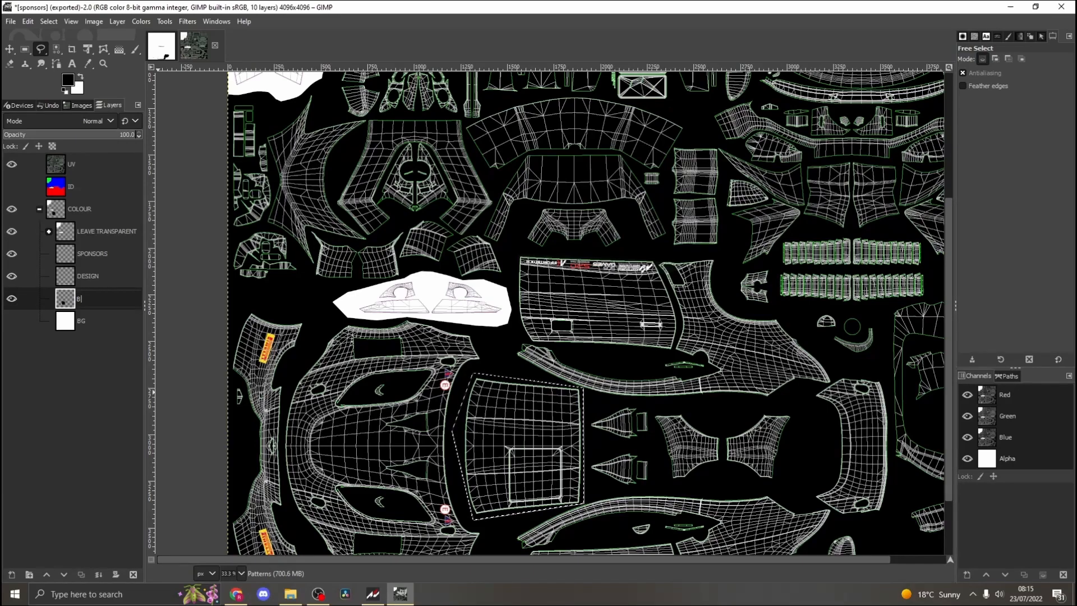
text(lock)
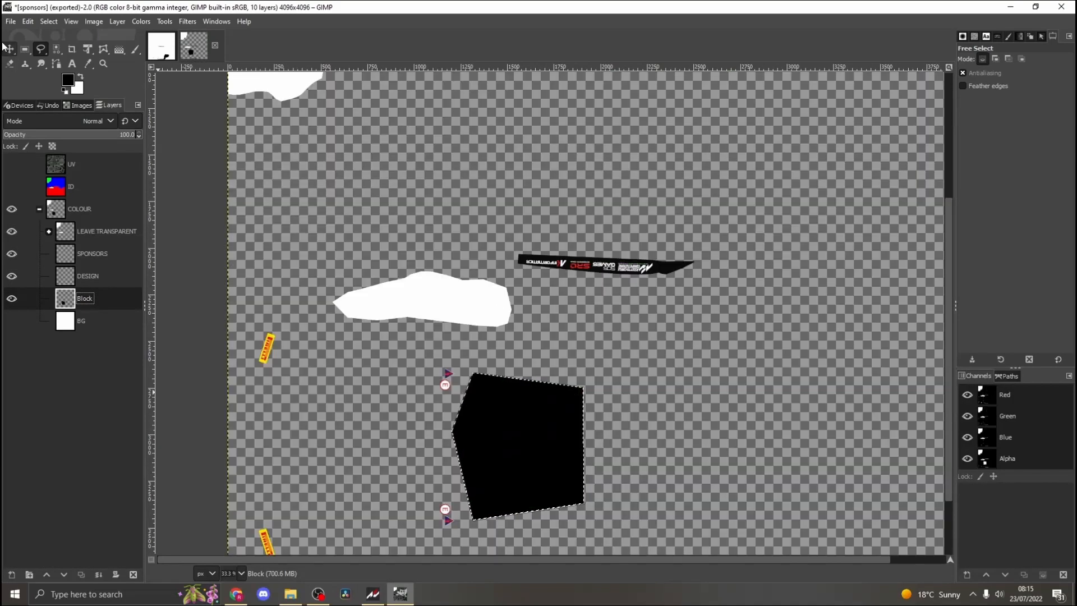
click(10, 21)
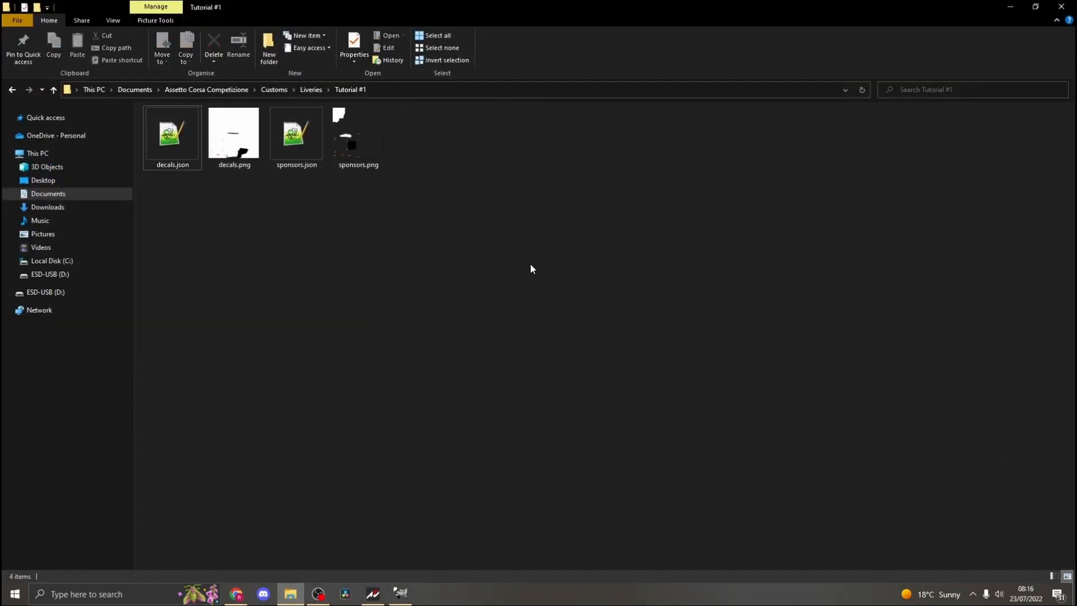
Reload the livery in ACC so the .dds files regenerate, then open decals.json for editing
click(373, 593)
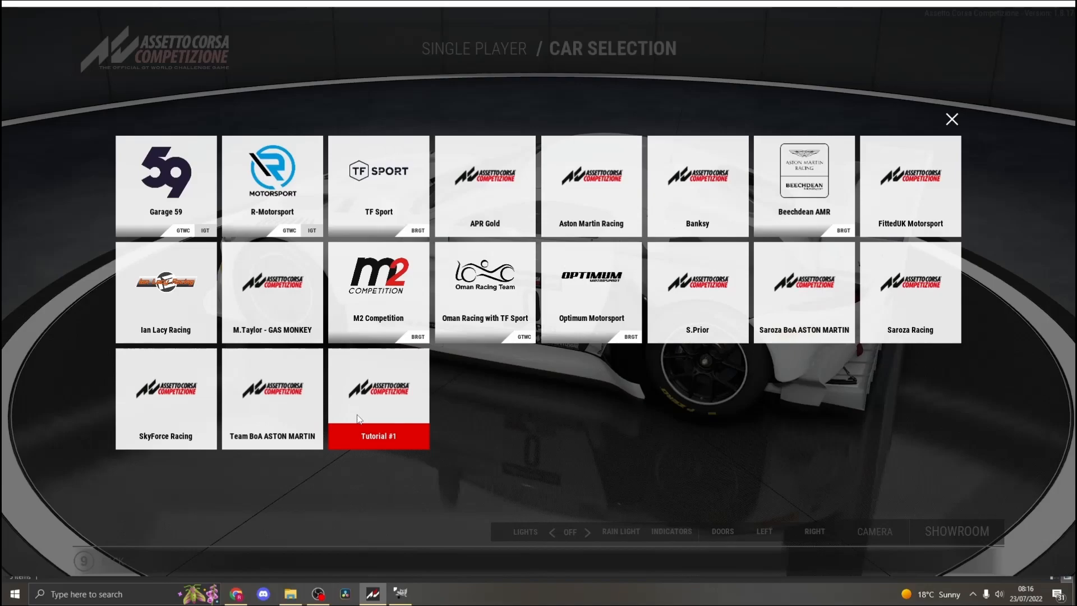
mouse_move(355, 418)
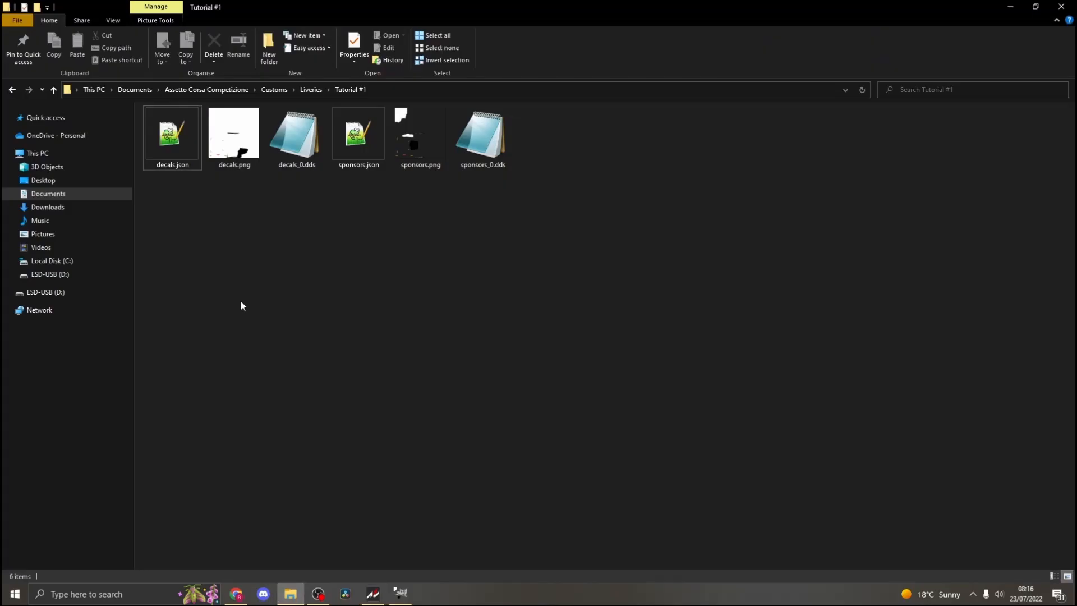
click(172, 133)
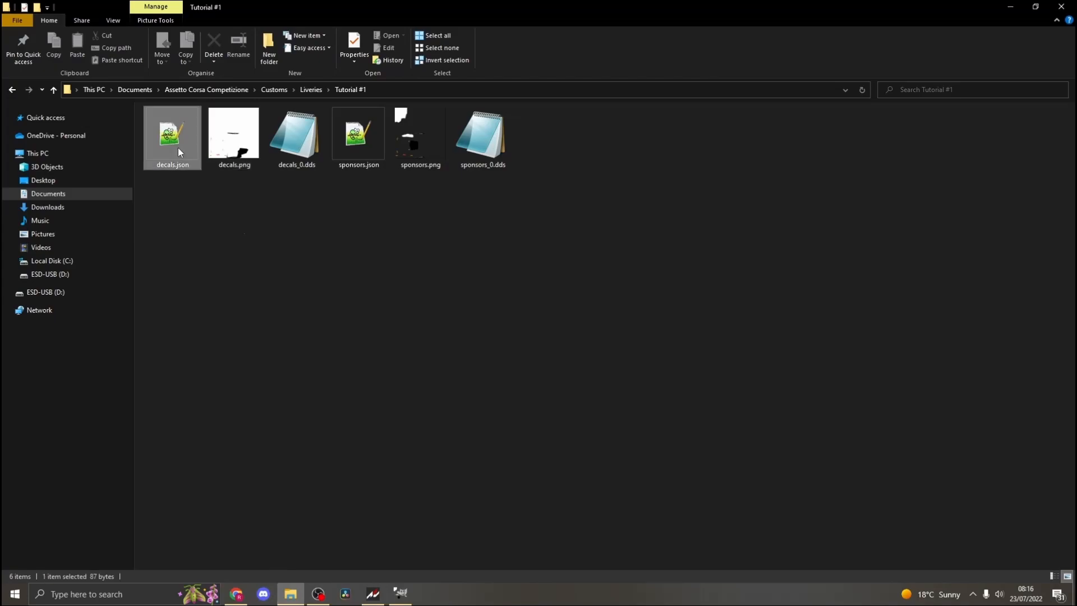
double_click(171, 133)
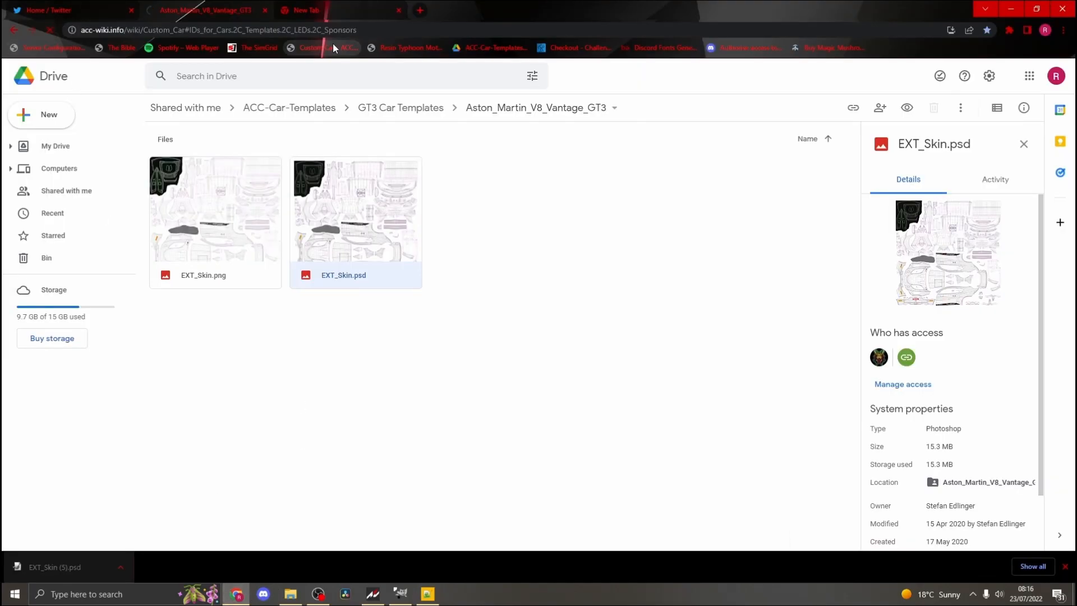
Select the Matte preset values in the ACC wiki's decals.json section for copying
click(207, 10)
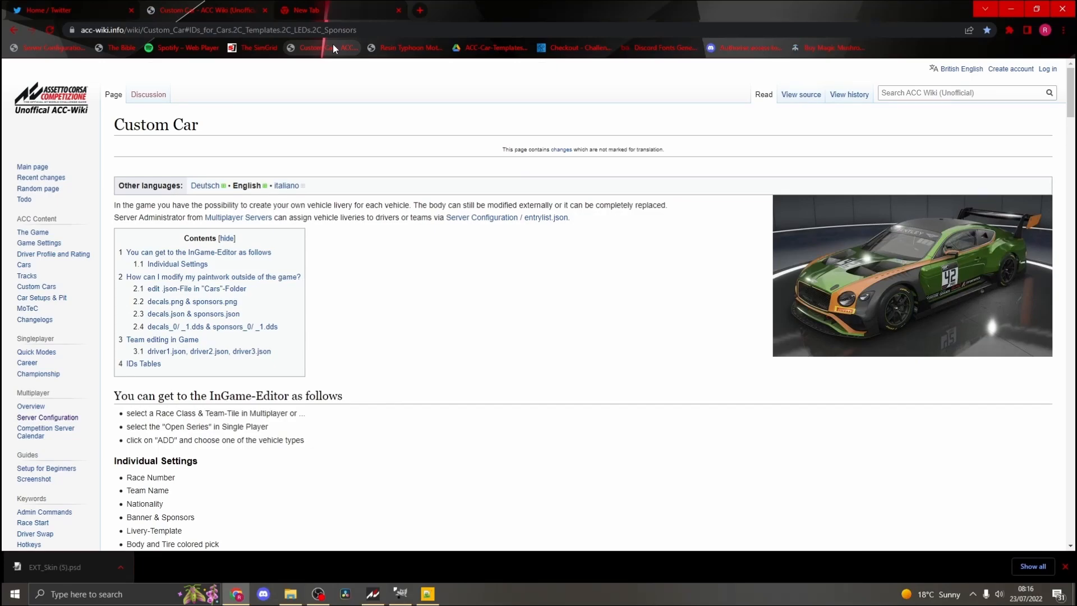
scroll(down, 3)
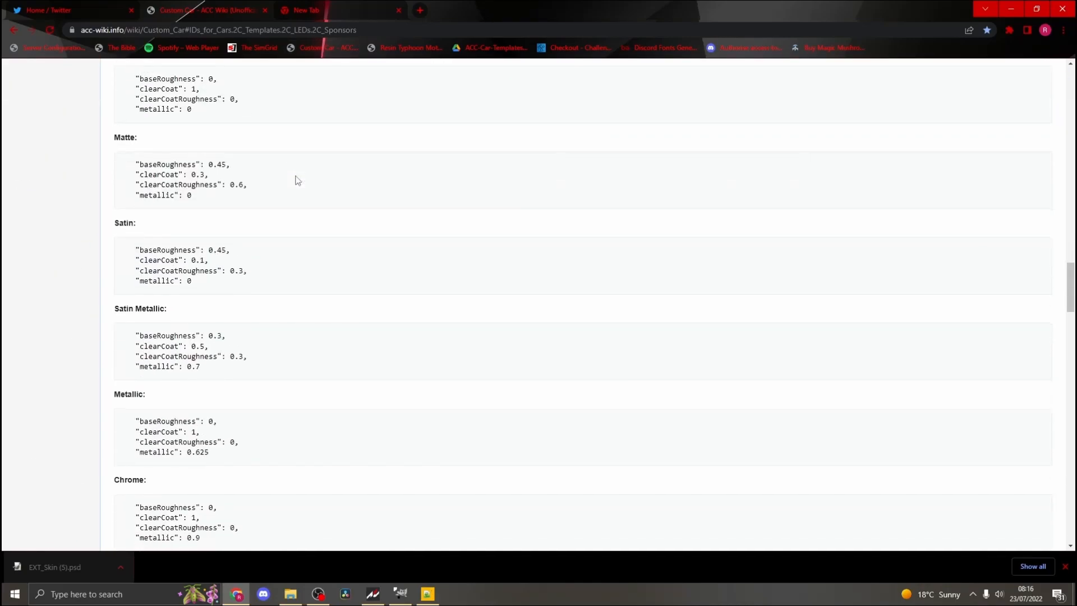
scroll(up, 3)
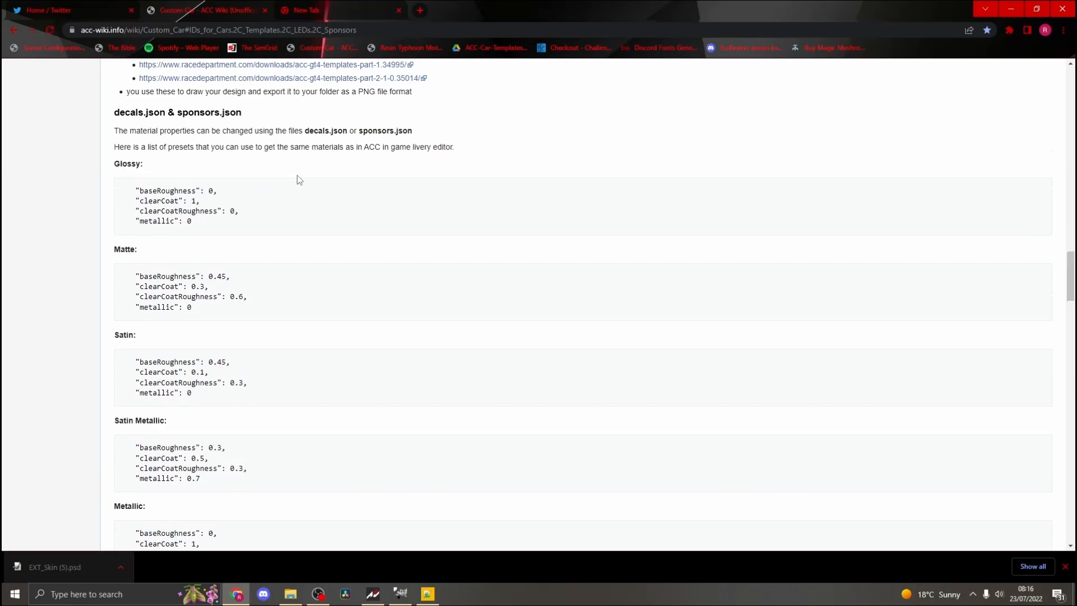
scroll(down, 3)
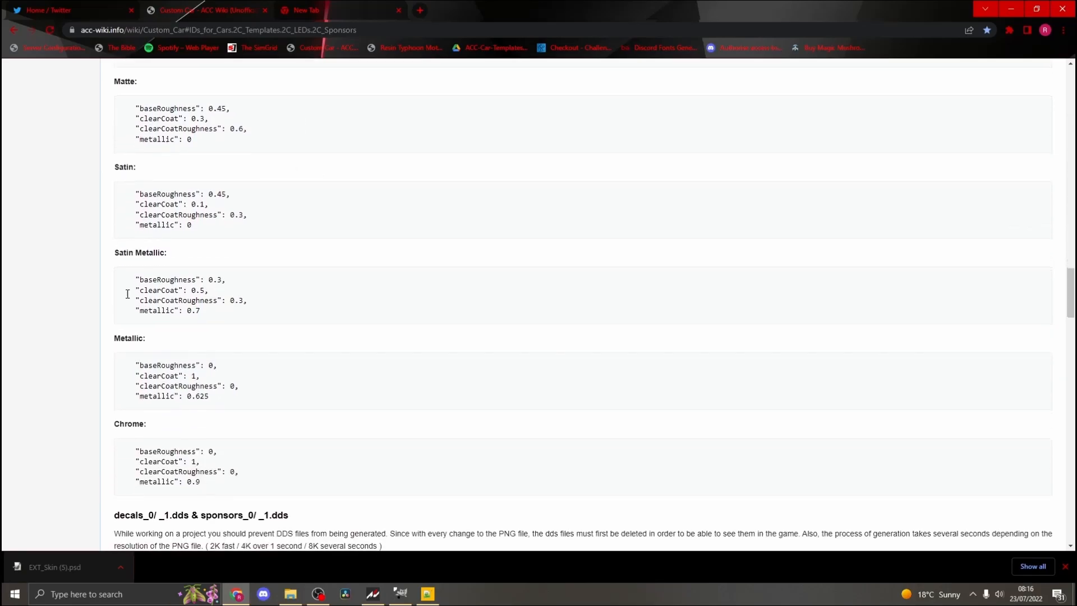
mouse_move(197, 261)
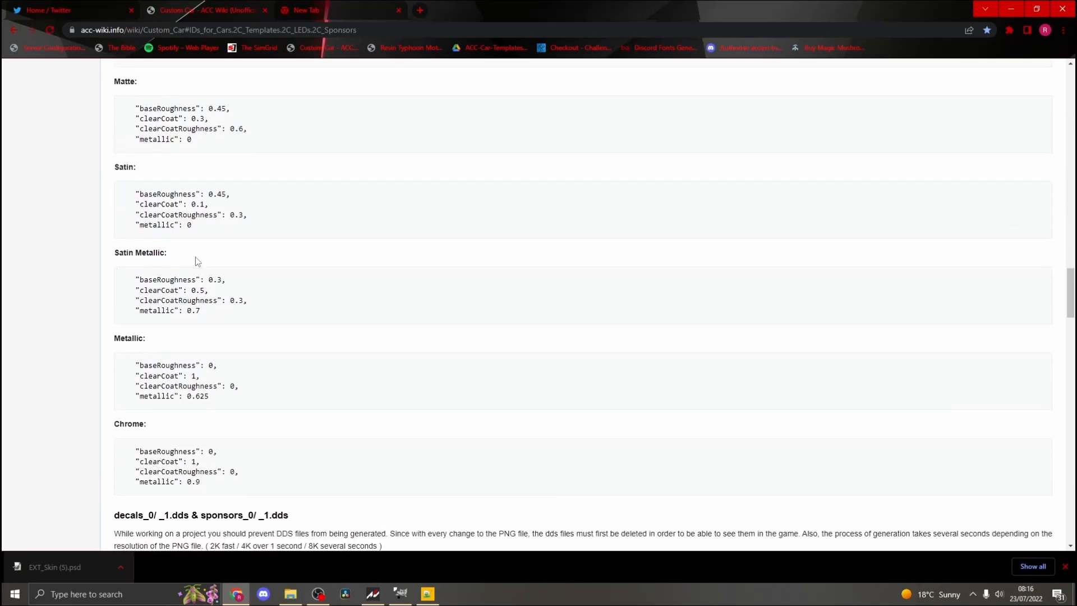
scroll(up, 3)
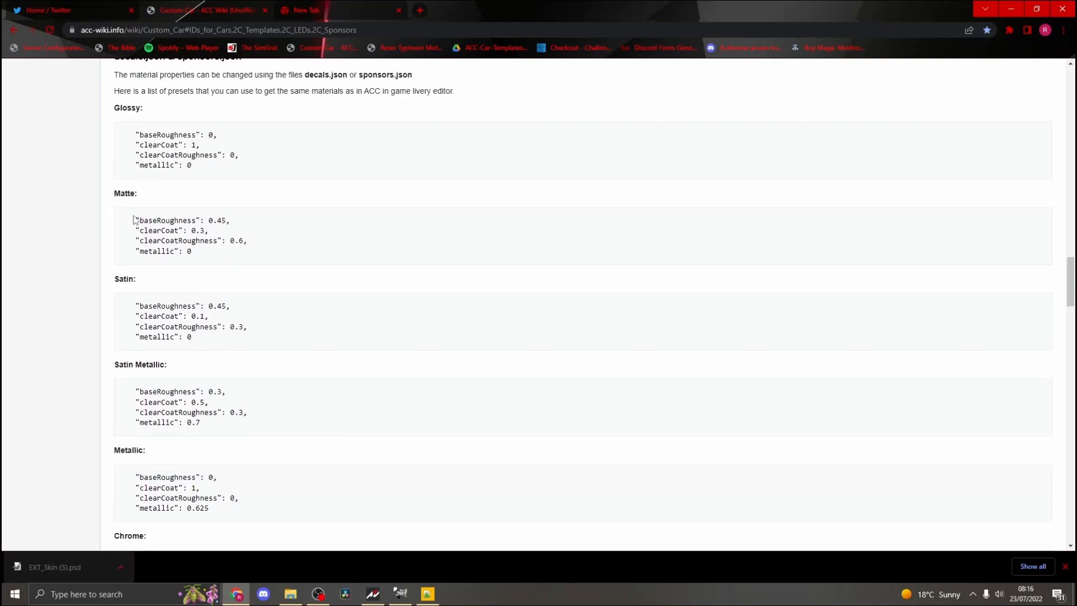
right_click(185, 234)
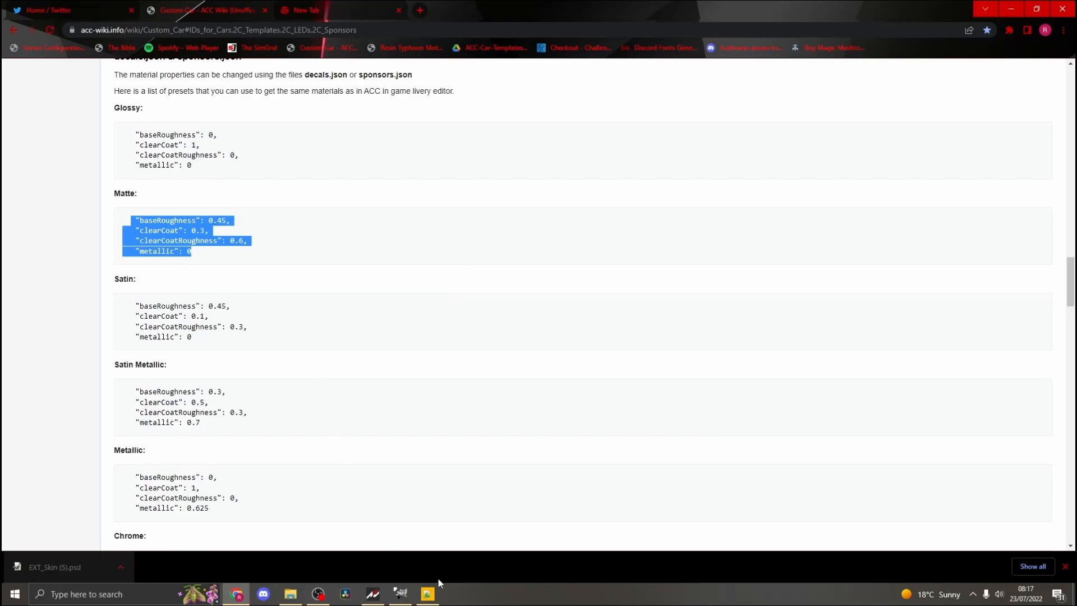
Paste the Matte values (baseRoughness 0.45, clearCoat 0.3, clearCoatRoughness 0.6, metallic 0) into decals.json and save
click(426, 593)
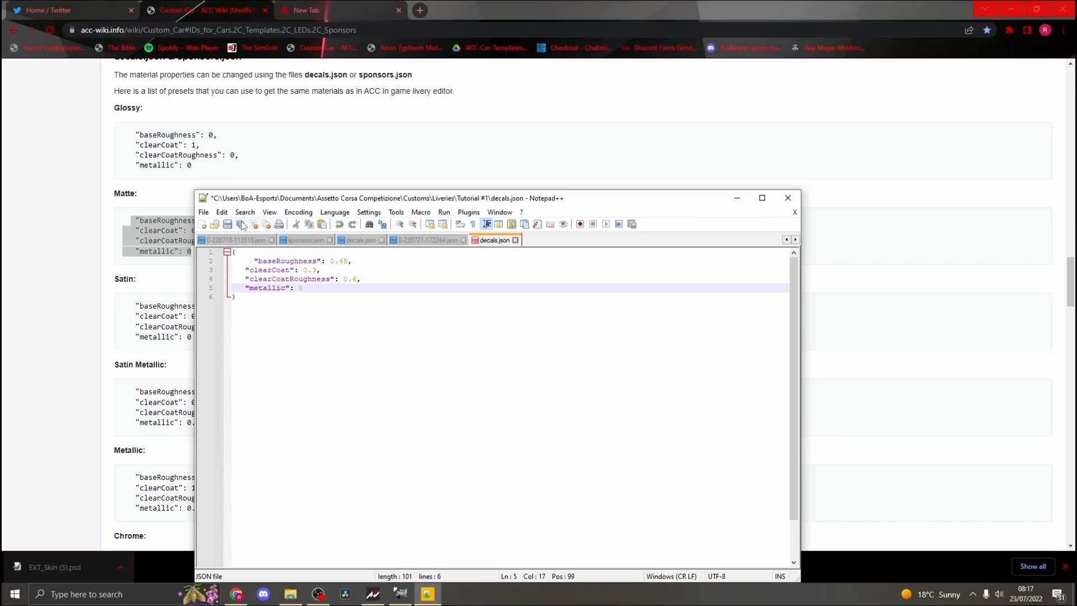
click(227, 224)
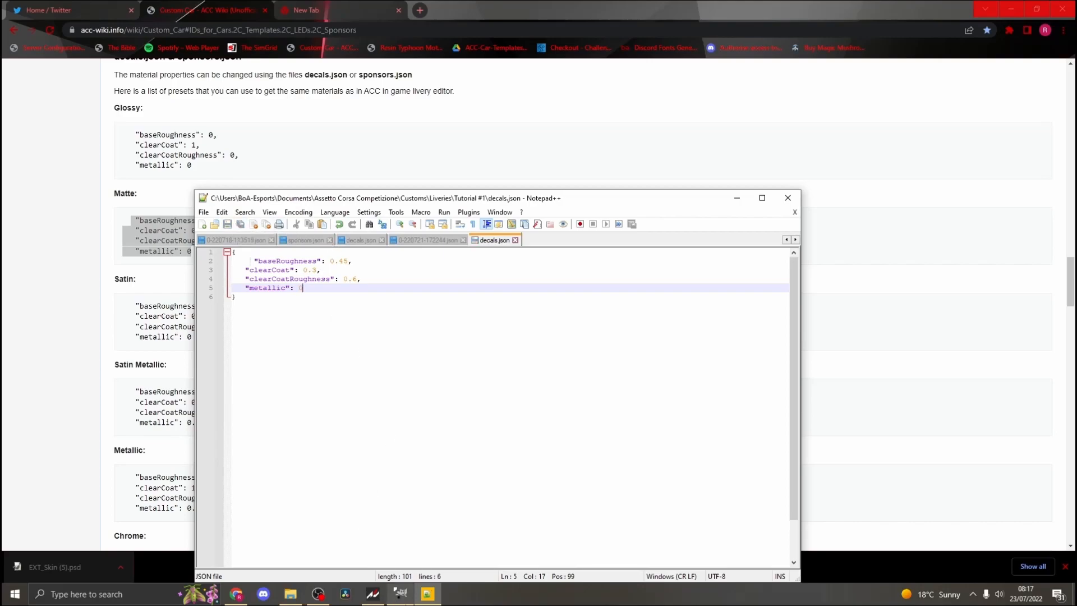